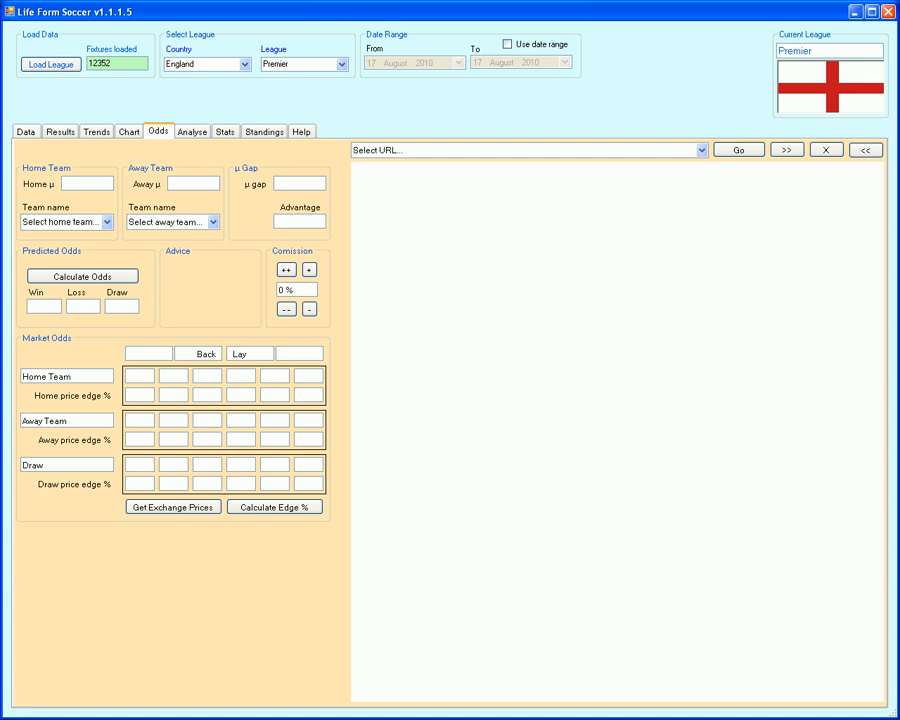
pyautogui.moveTo(320, 46)
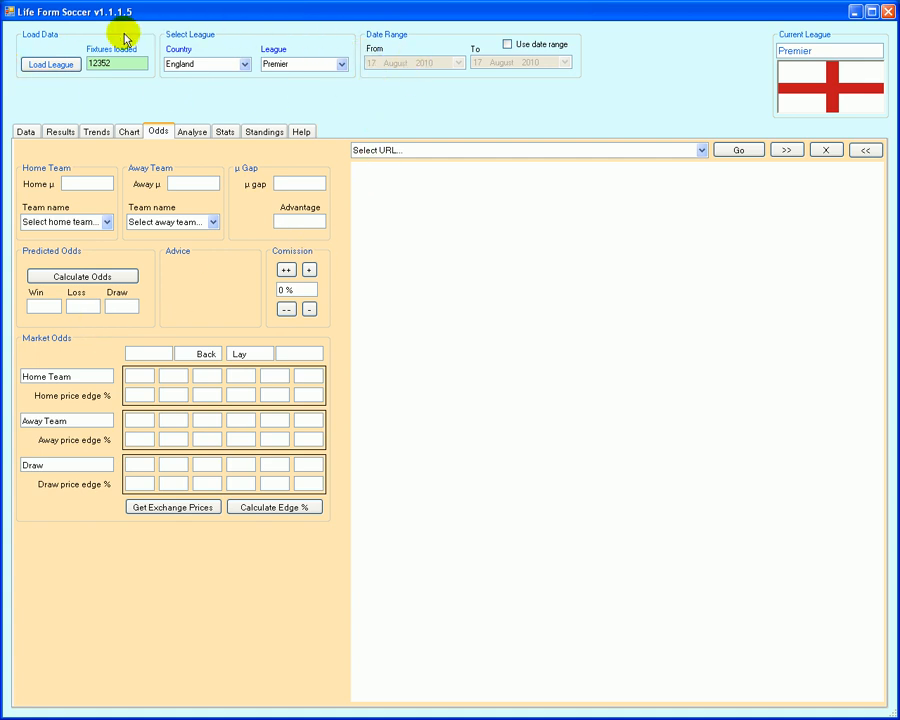
pyautogui.moveTo(141, 96)
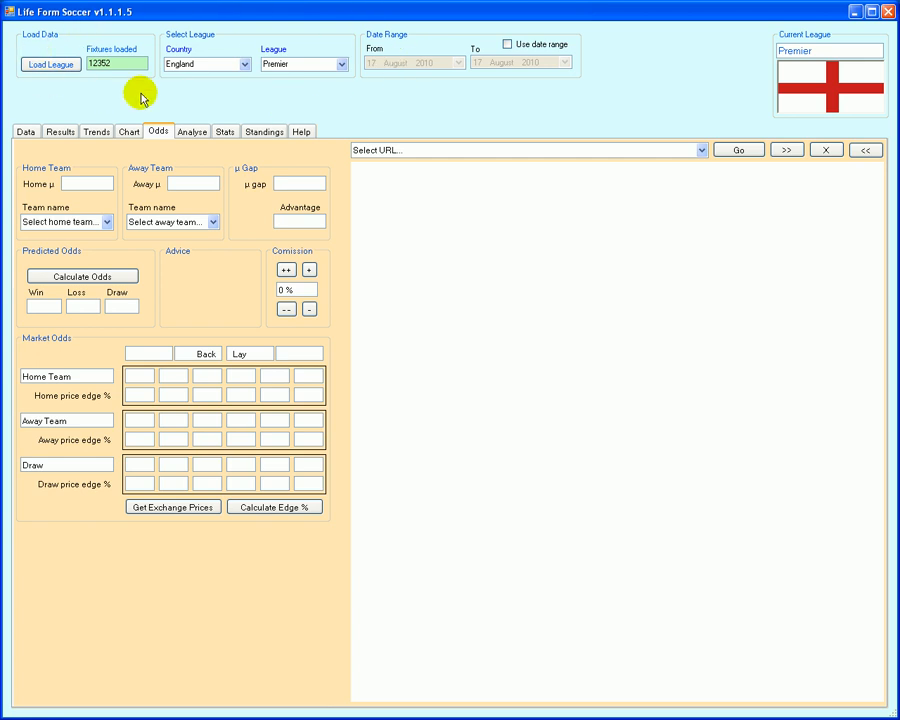
# Browse the Results, Trends and Chart views, then return to the Odds calculator
pyautogui.click(60, 131)
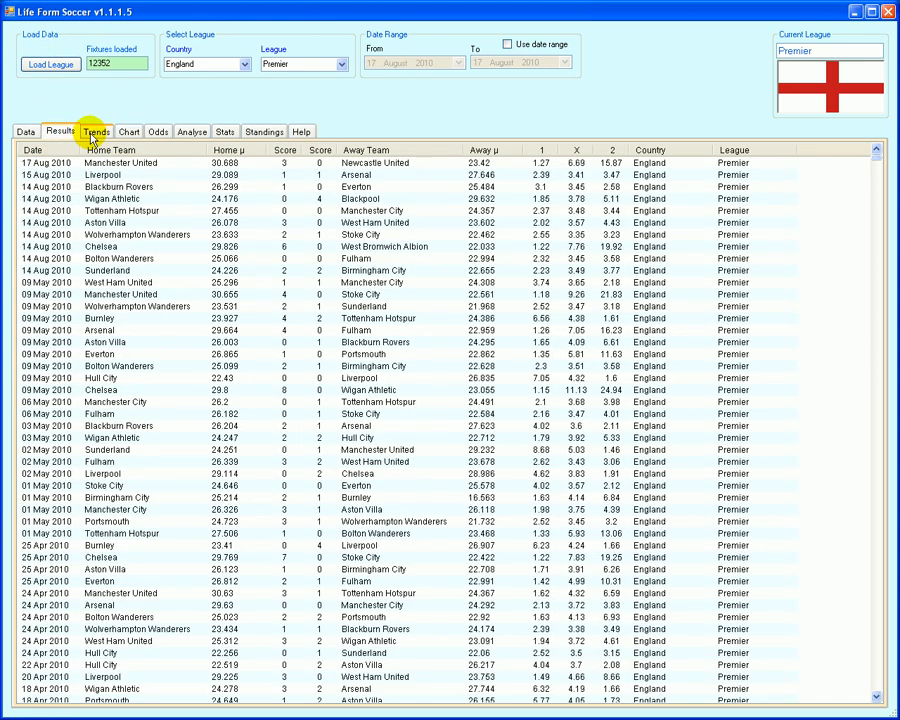
pyautogui.click(96, 131)
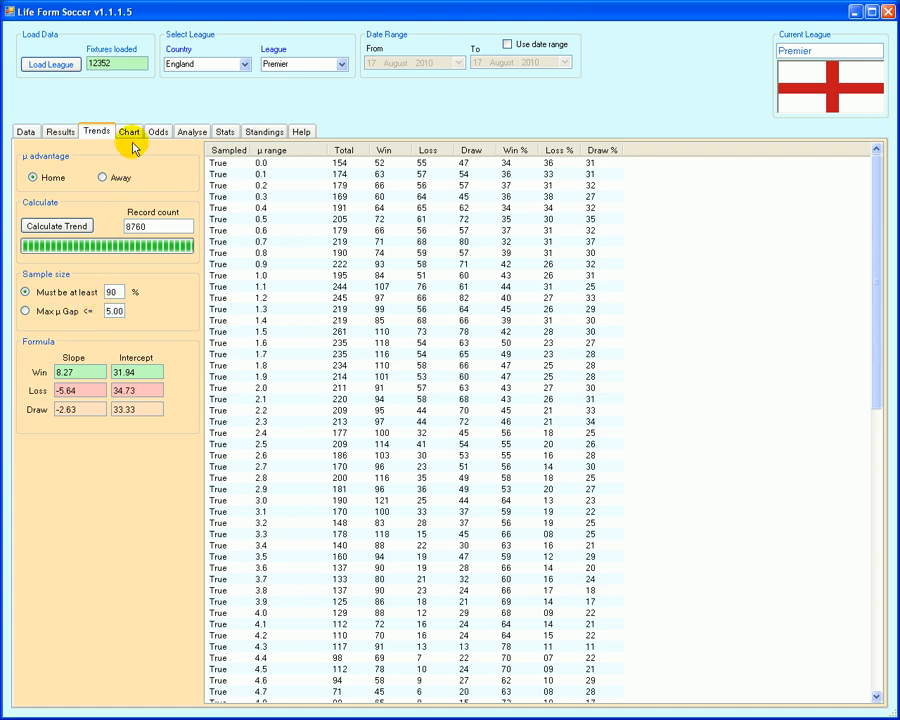
pyautogui.click(128, 131)
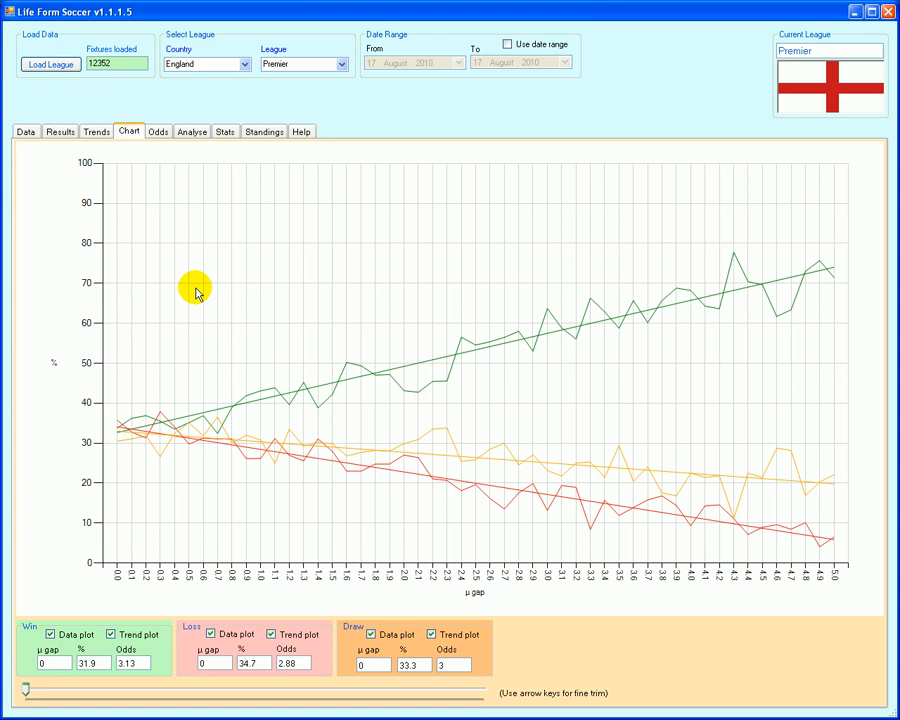
pyautogui.click(157, 131)
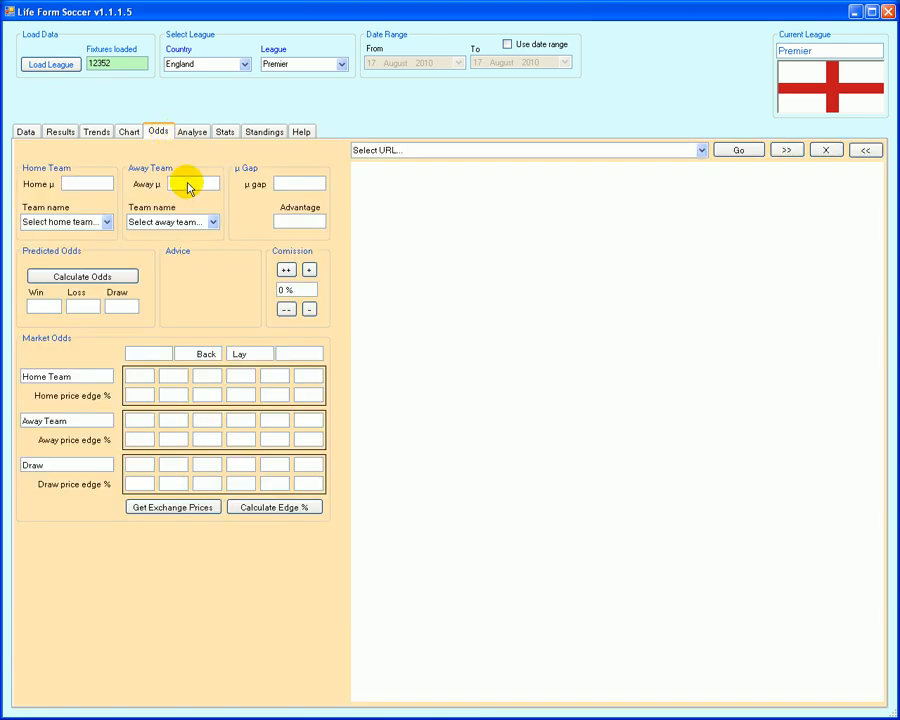
pyautogui.moveTo(338, 272)
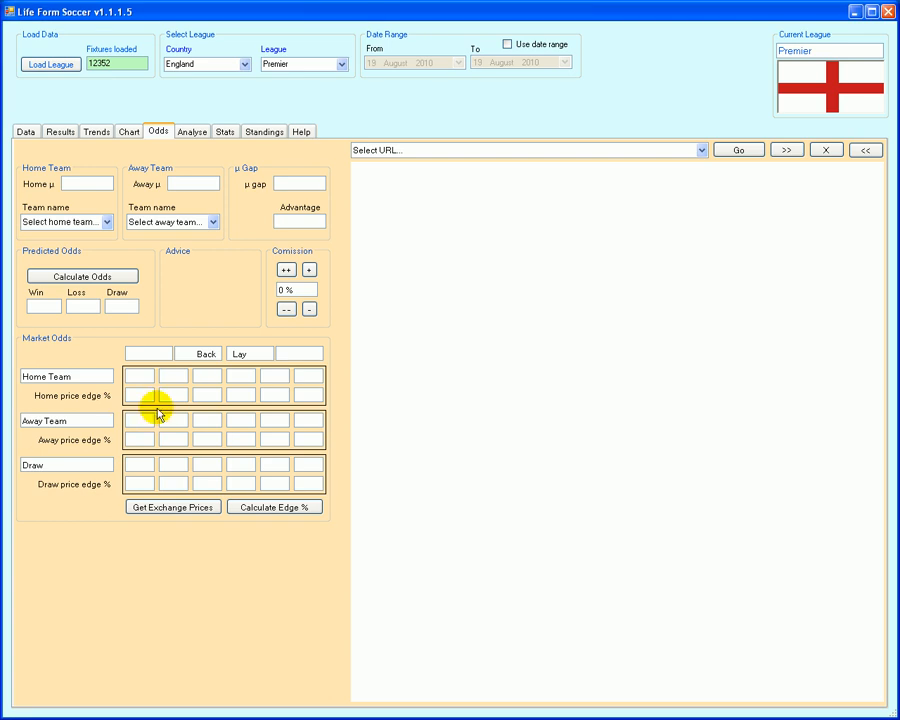
pyautogui.moveTo(115, 258)
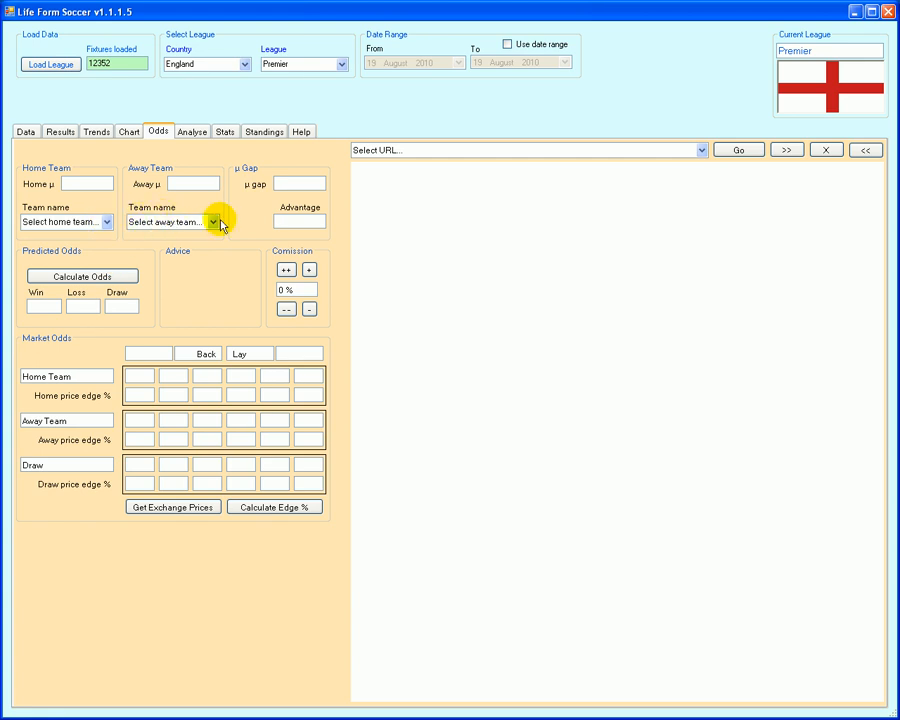
pyautogui.moveTo(110, 222)
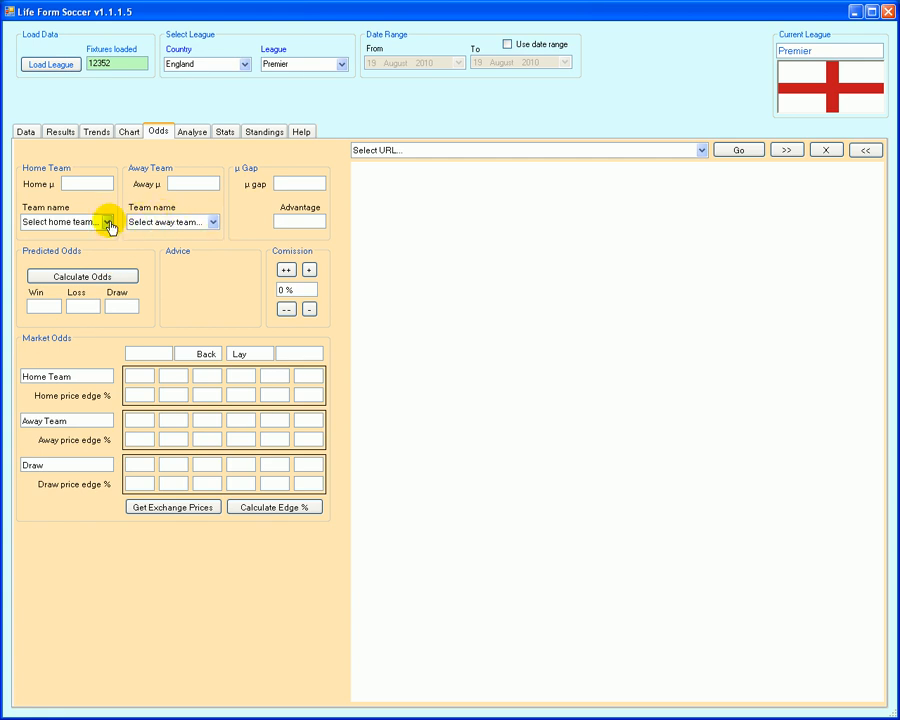
# Drop down the Home Team list of club names
pyautogui.click(110, 222)
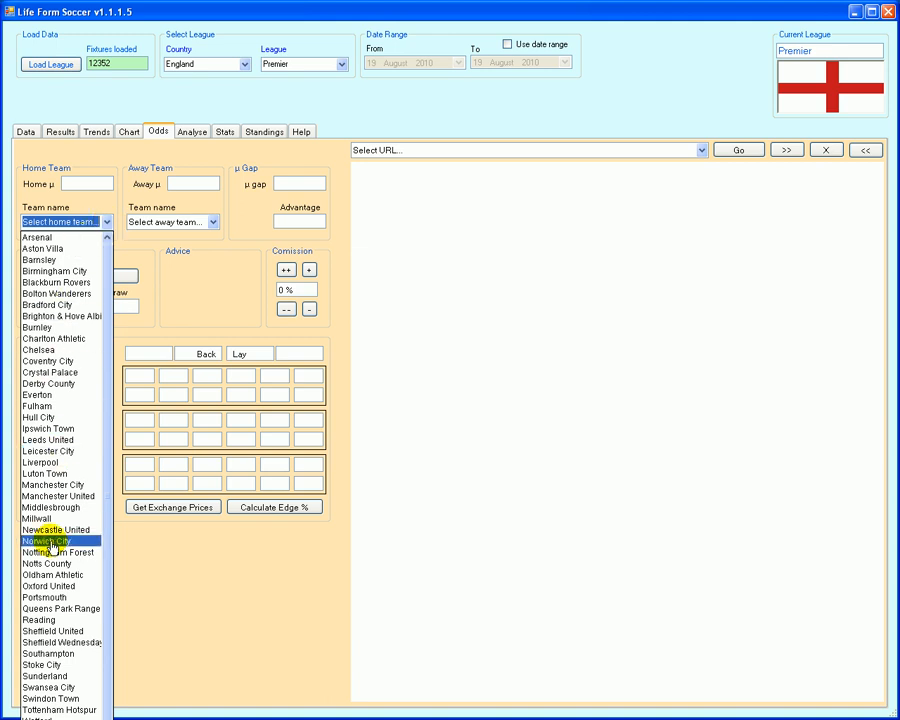
# Choose Stoke City as home team and Tottenham Hotspur as away team, filling their μ ratings
pyautogui.click(42, 665)
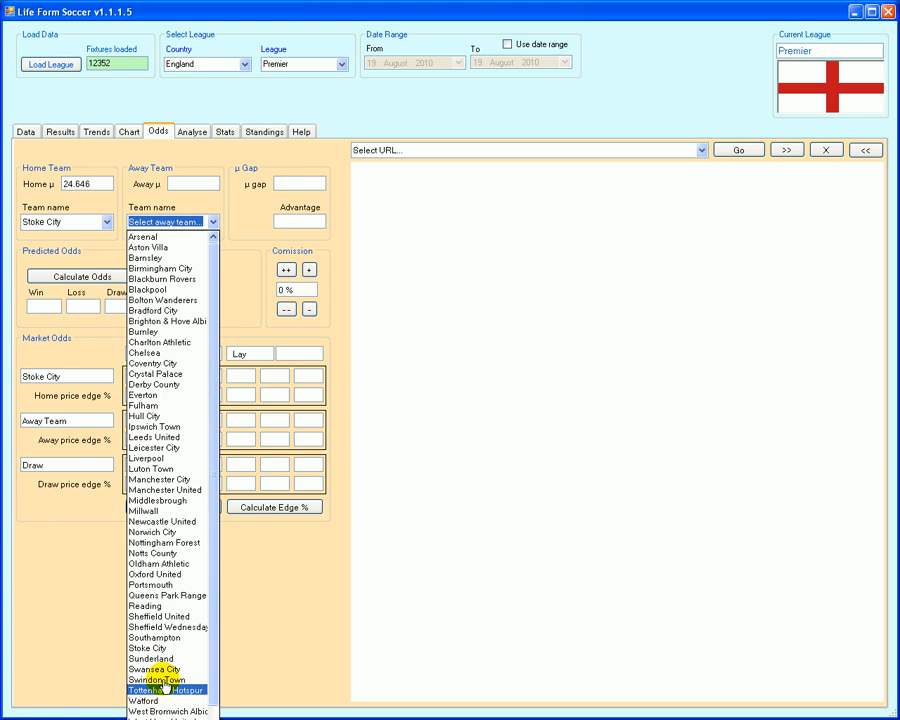
pyautogui.click(164, 690)
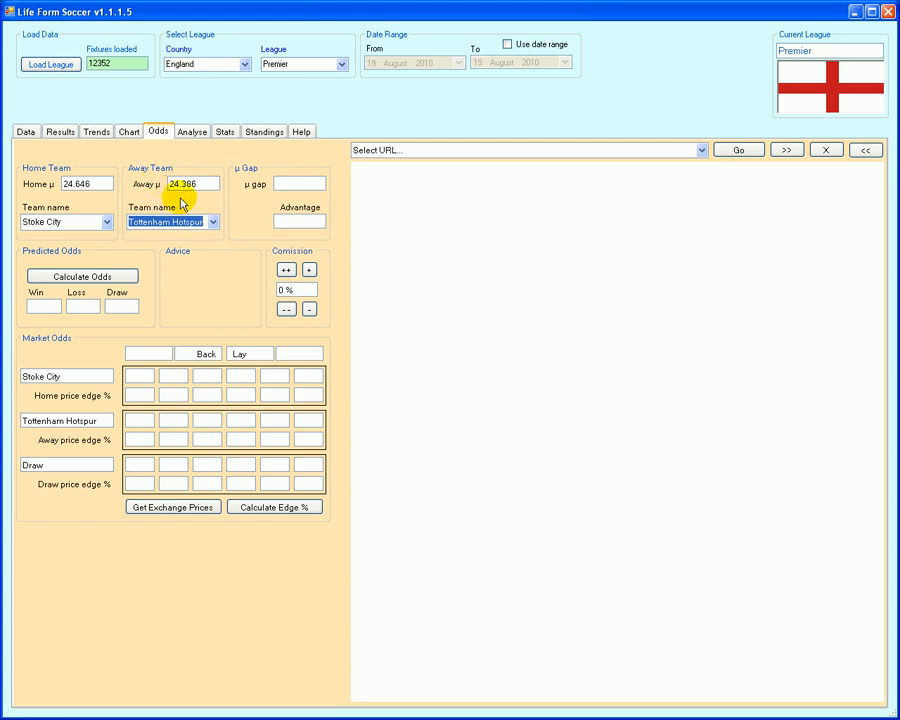
# Calculate predicted odds 2.93/3.01/3.06 with a .26 μ gap, then view the Trends table
pyautogui.click(82, 276)
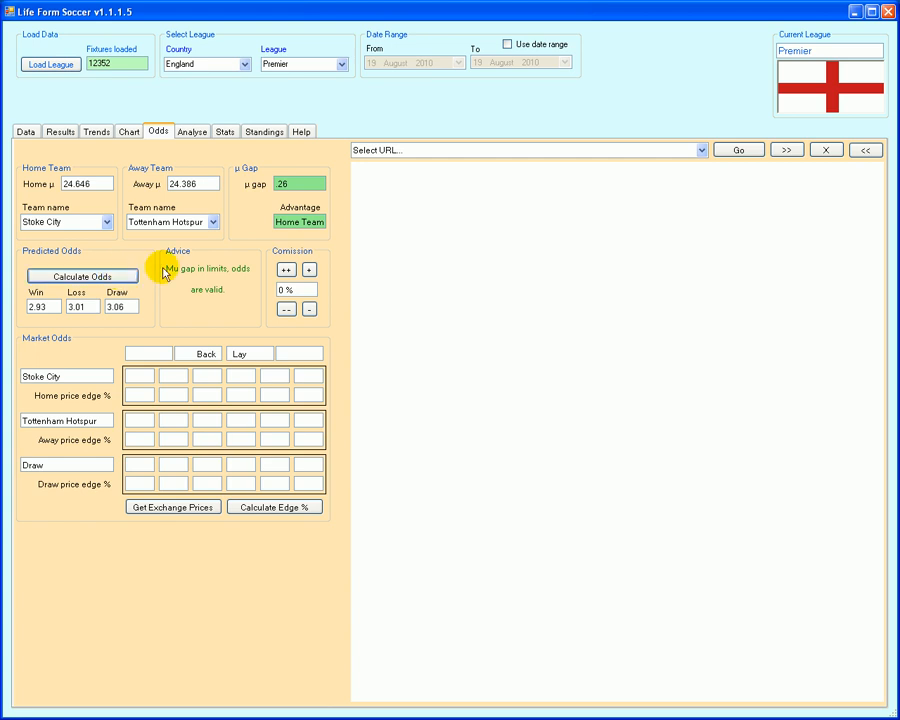
pyautogui.moveTo(258, 187)
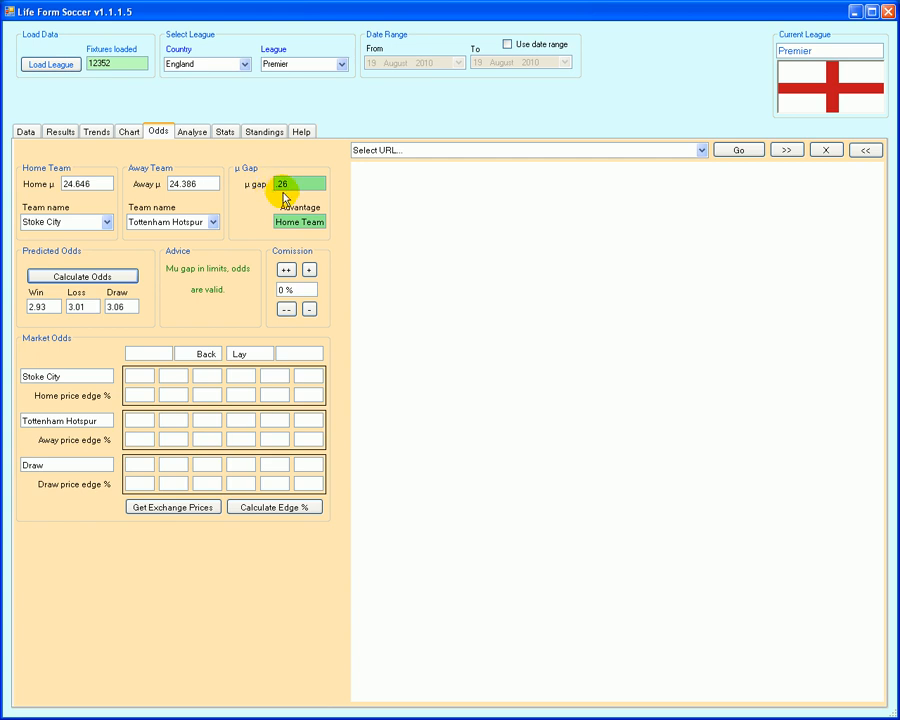
pyautogui.moveTo(310, 213)
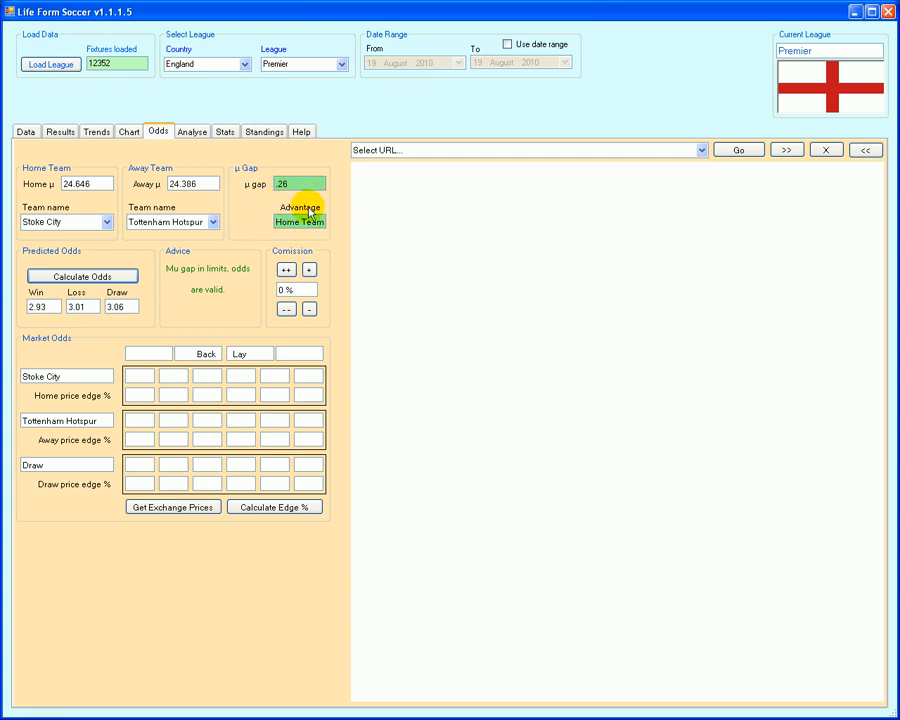
pyautogui.moveTo(155, 207)
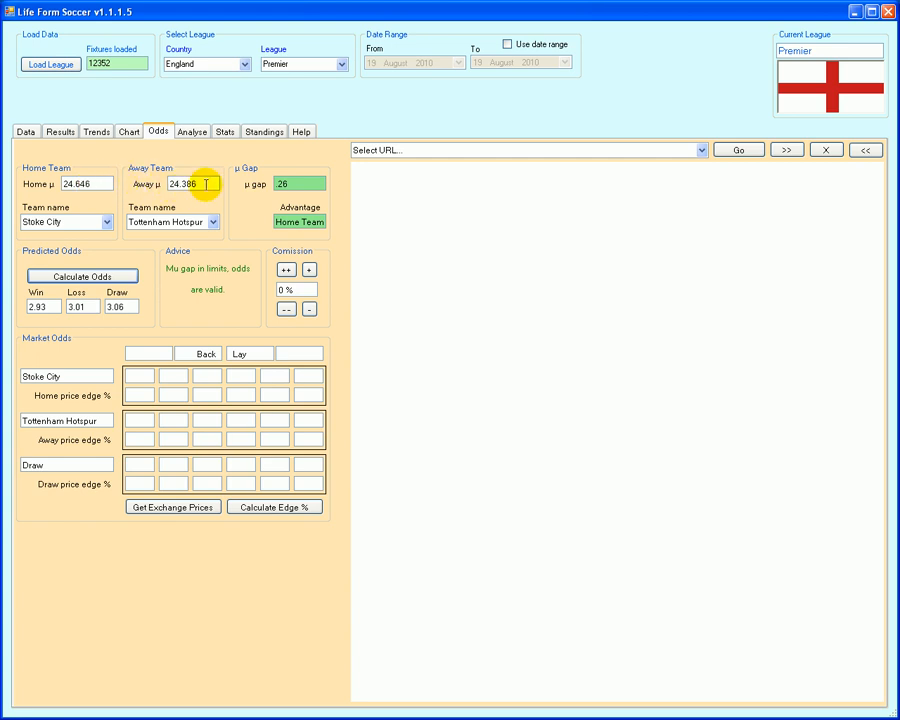
pyautogui.click(96, 131)
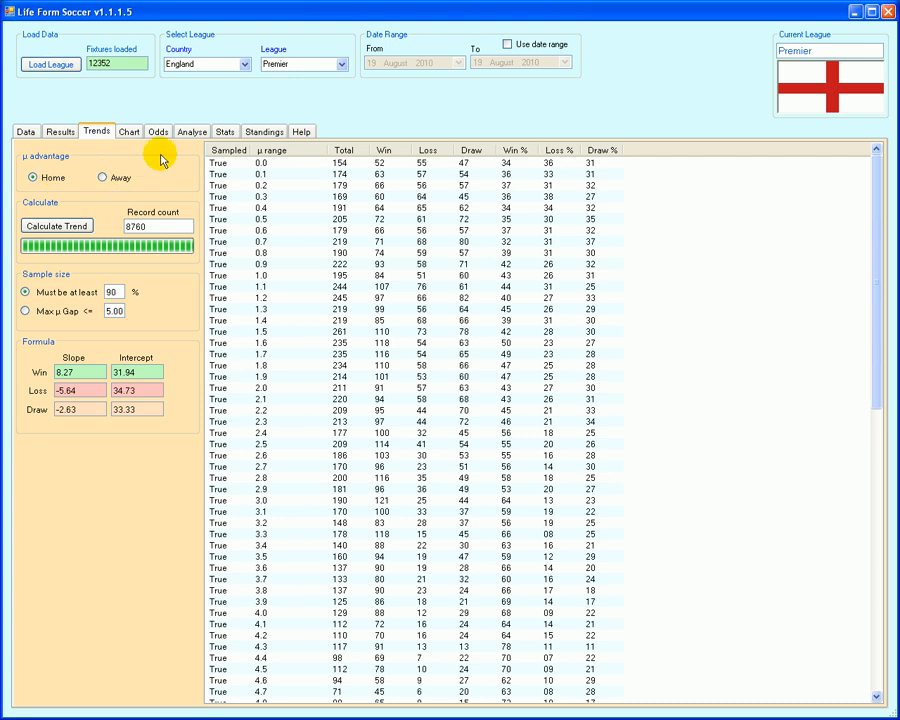
# Return to the Odds calculator showing the Stoke–Tottenham 2.93/3.01/3.06 prediction
pyautogui.click(157, 131)
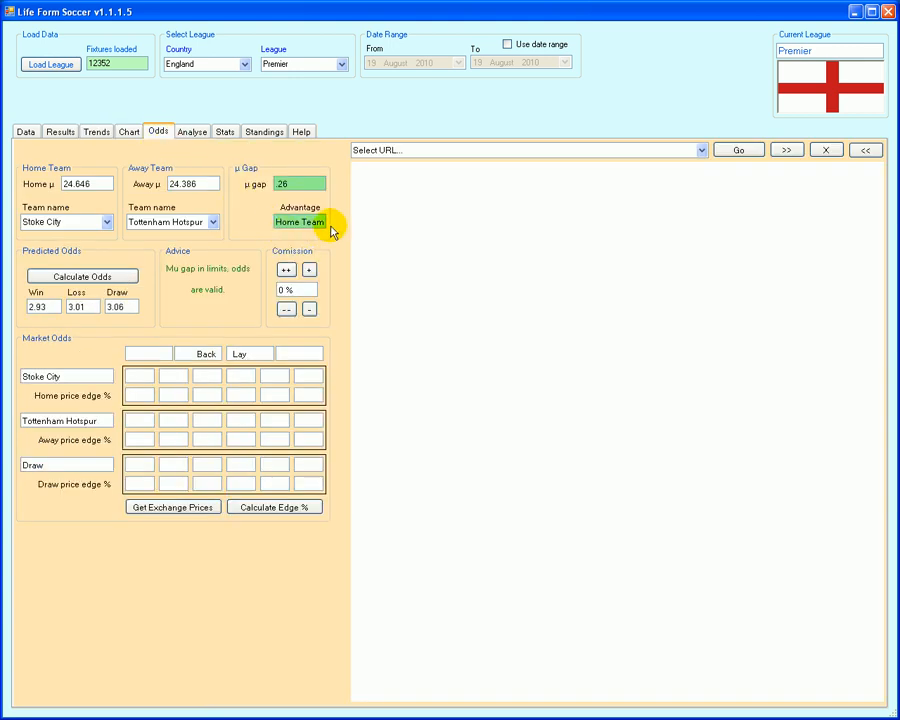
pyautogui.moveTo(314, 240)
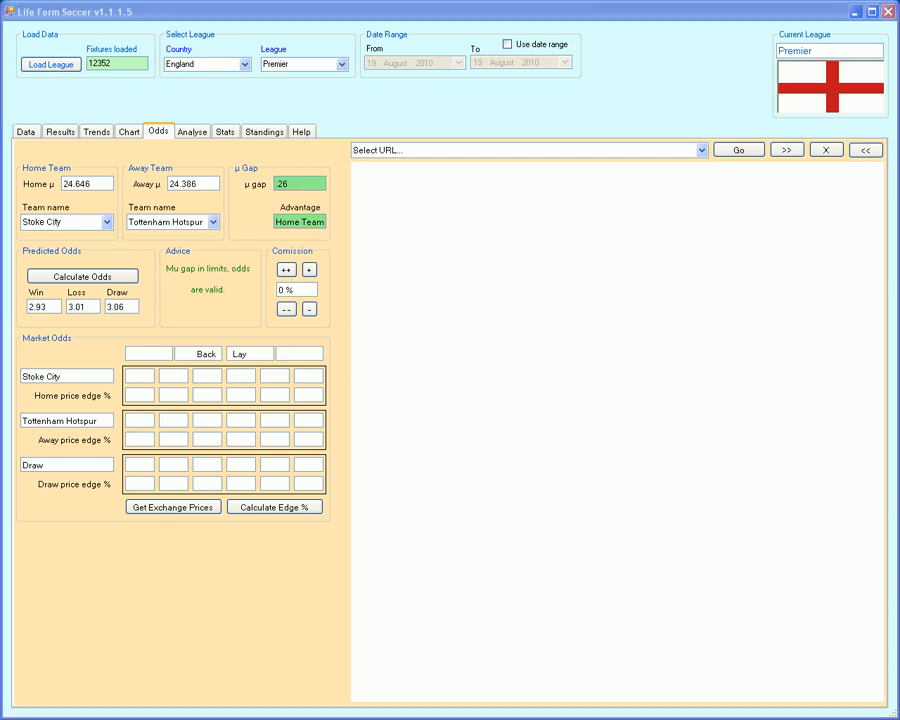
pyautogui.moveTo(196, 320)
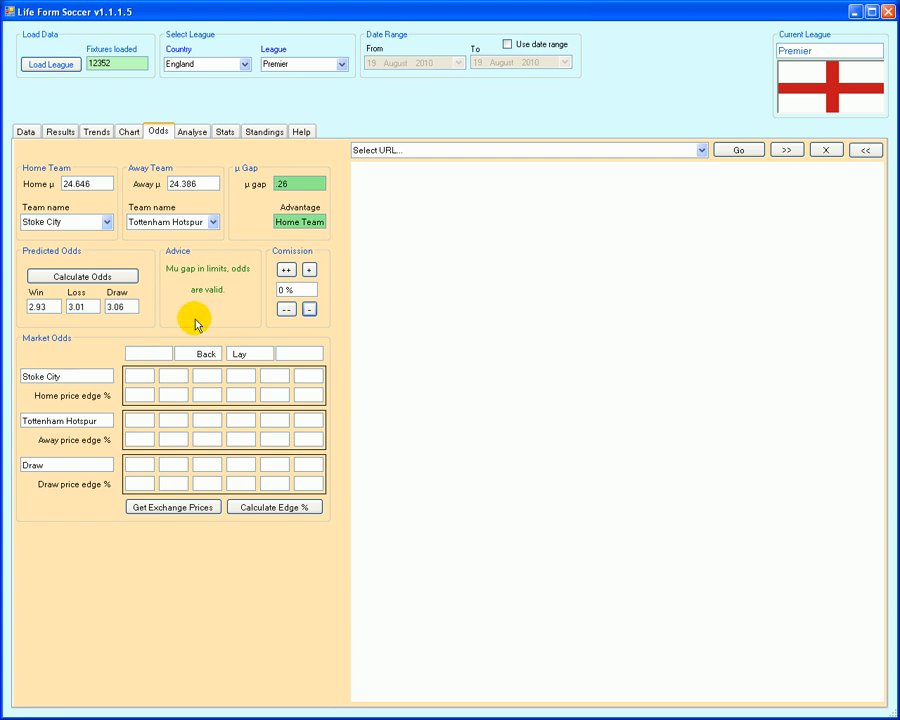
pyautogui.moveTo(140, 320)
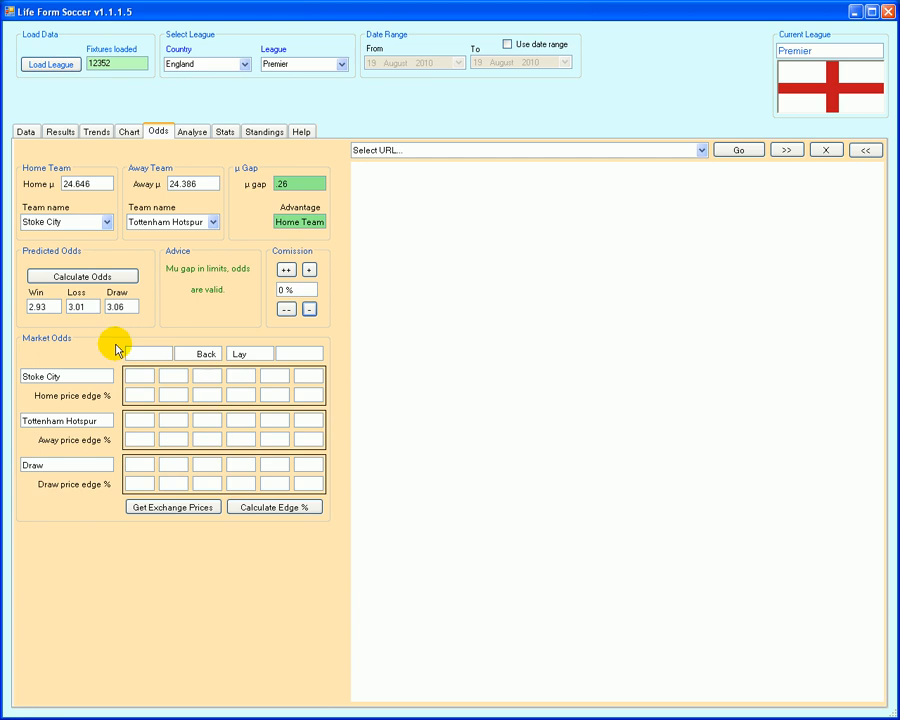
pyautogui.moveTo(161, 250)
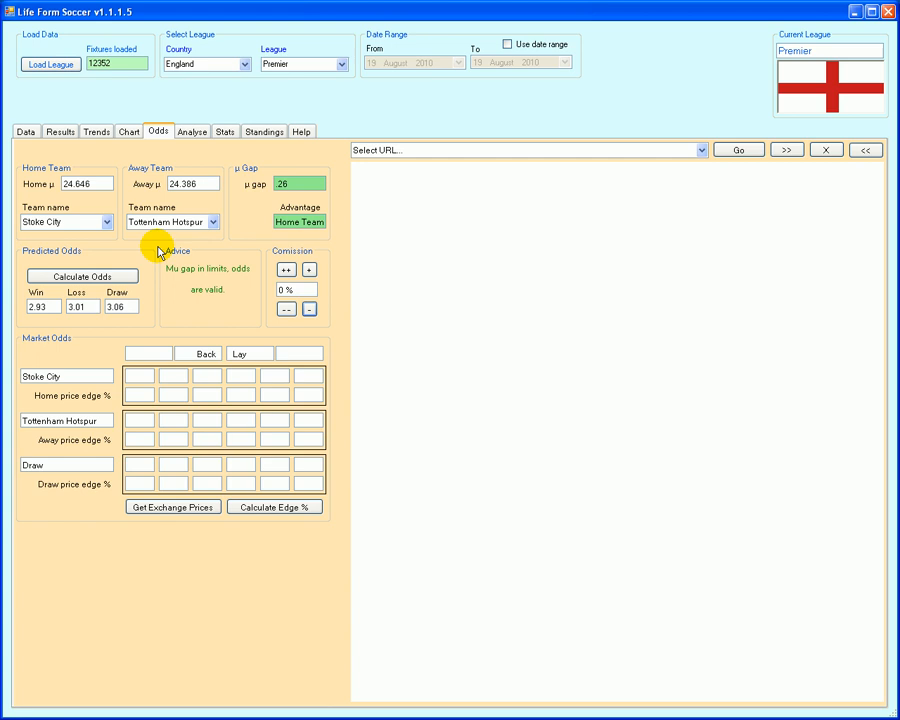
pyautogui.moveTo(297, 245)
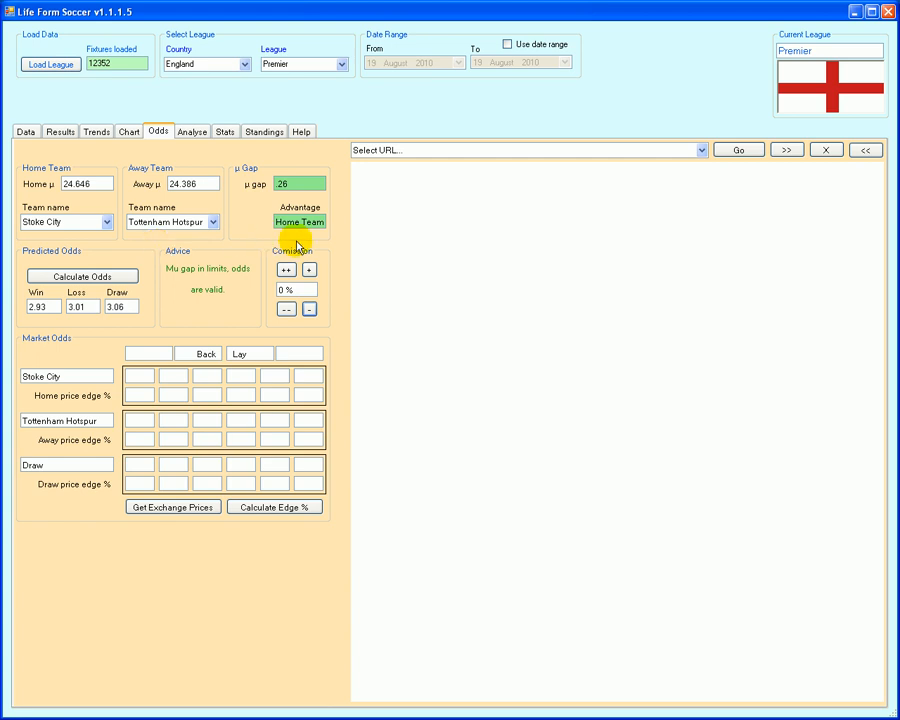
pyautogui.moveTo(333, 233)
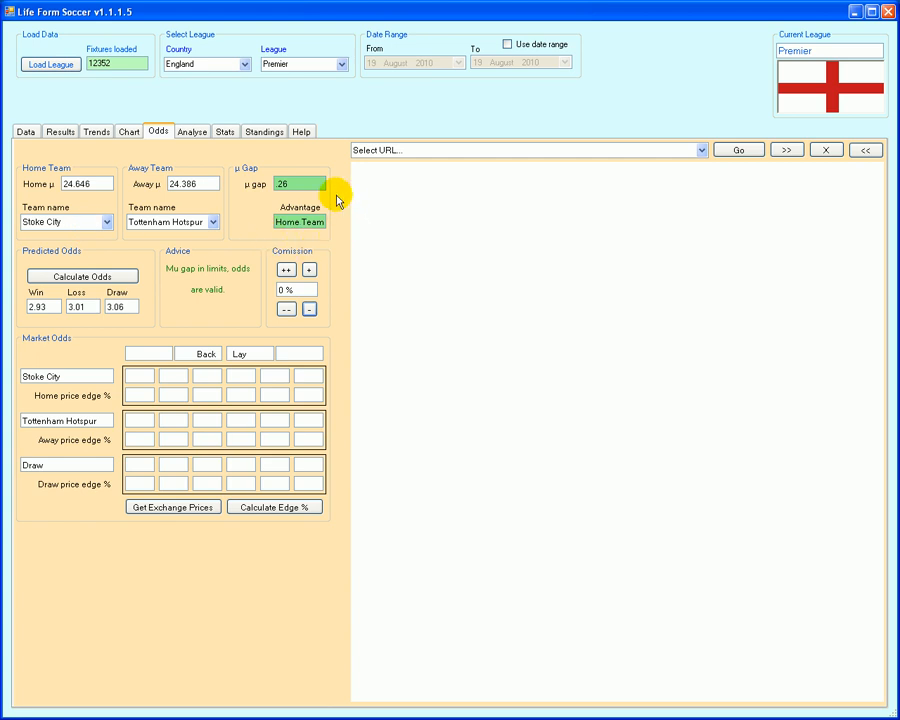
pyautogui.moveTo(310, 248)
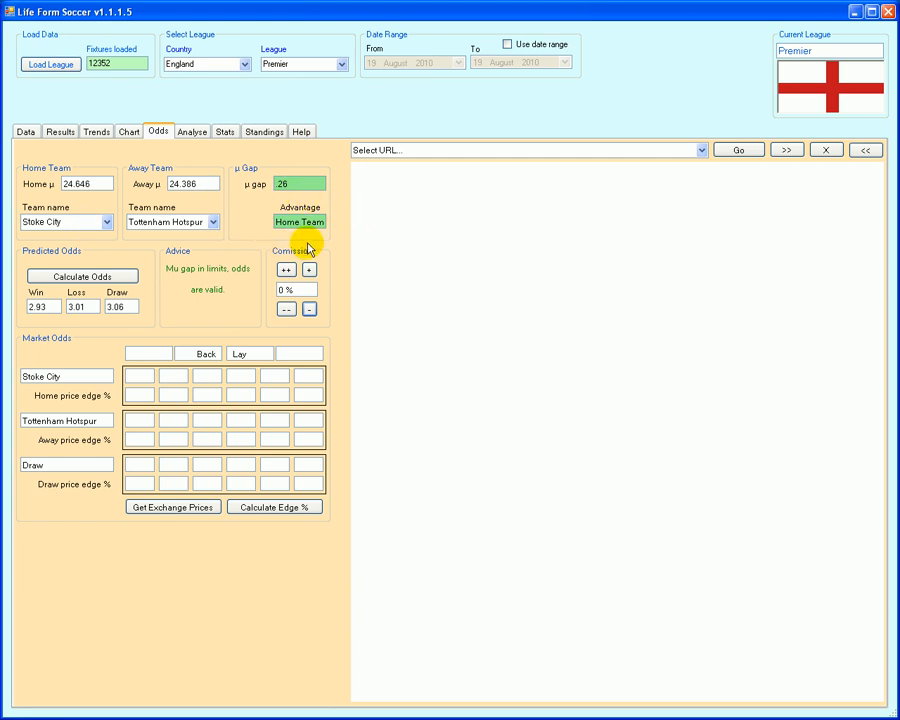
pyautogui.moveTo(197, 222)
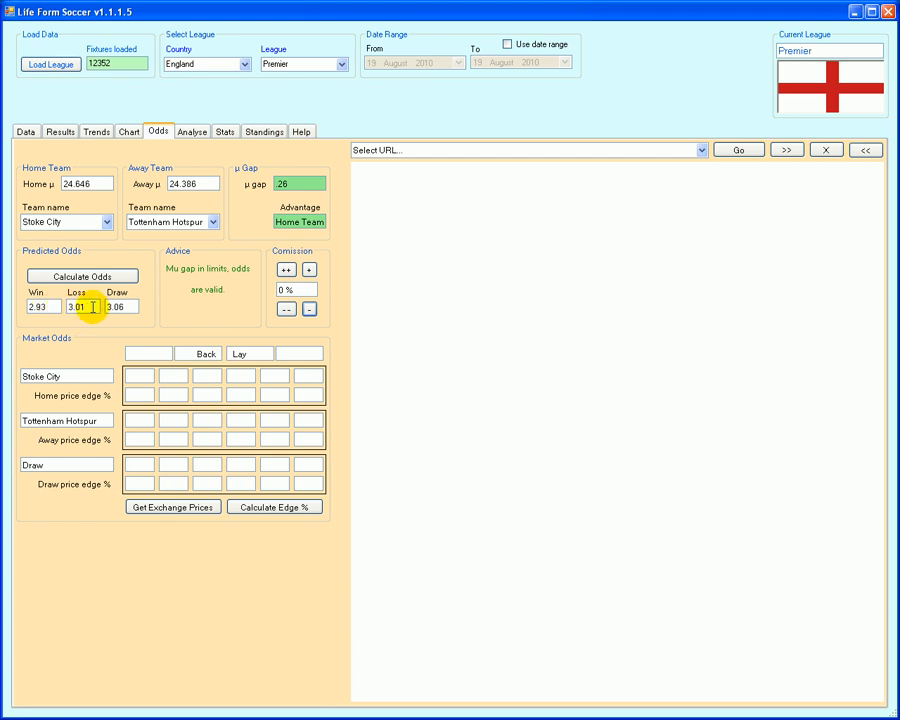
pyautogui.moveTo(130, 307)
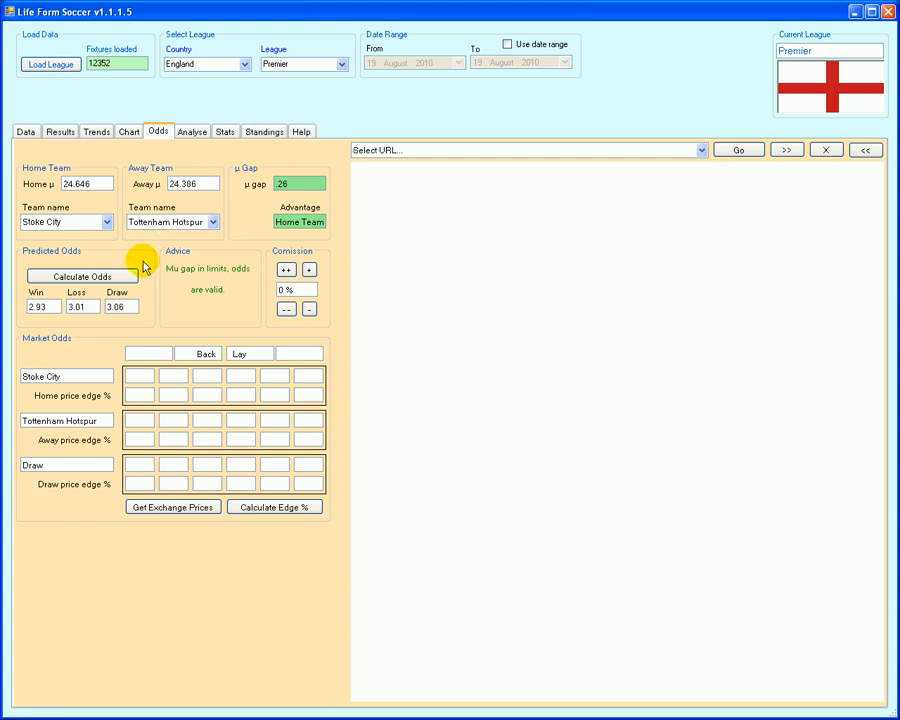
pyautogui.moveTo(220, 317)
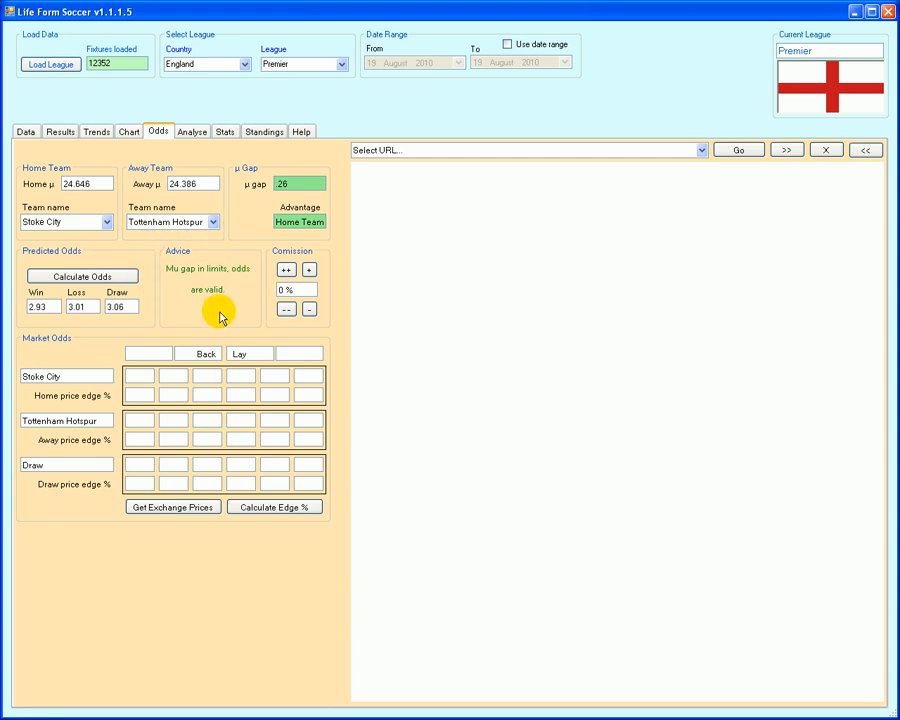
pyautogui.moveTo(175, 280)
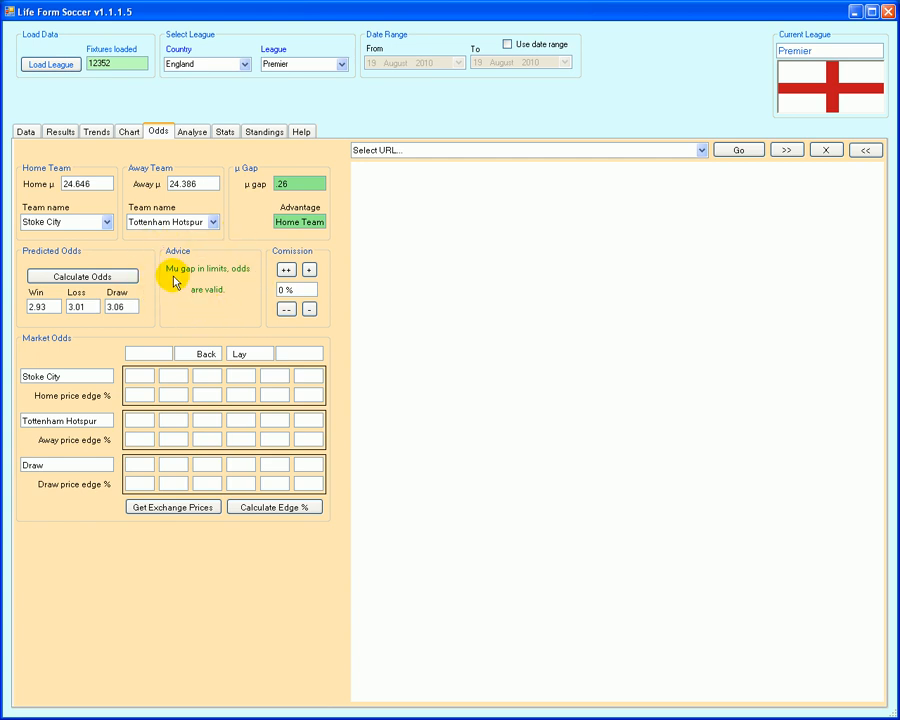
pyautogui.moveTo(235, 281)
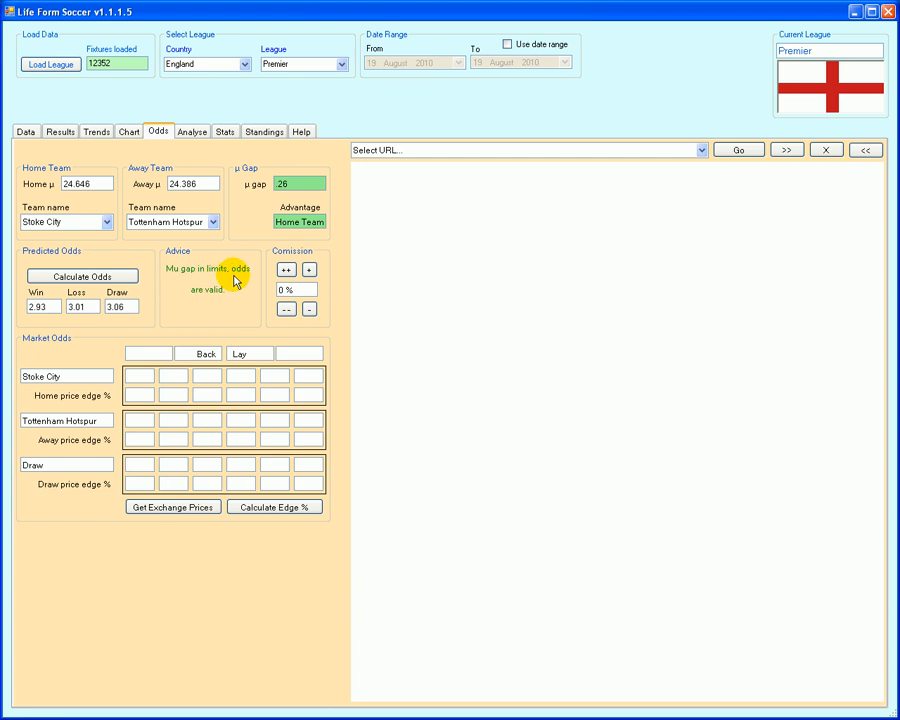
pyautogui.moveTo(214, 305)
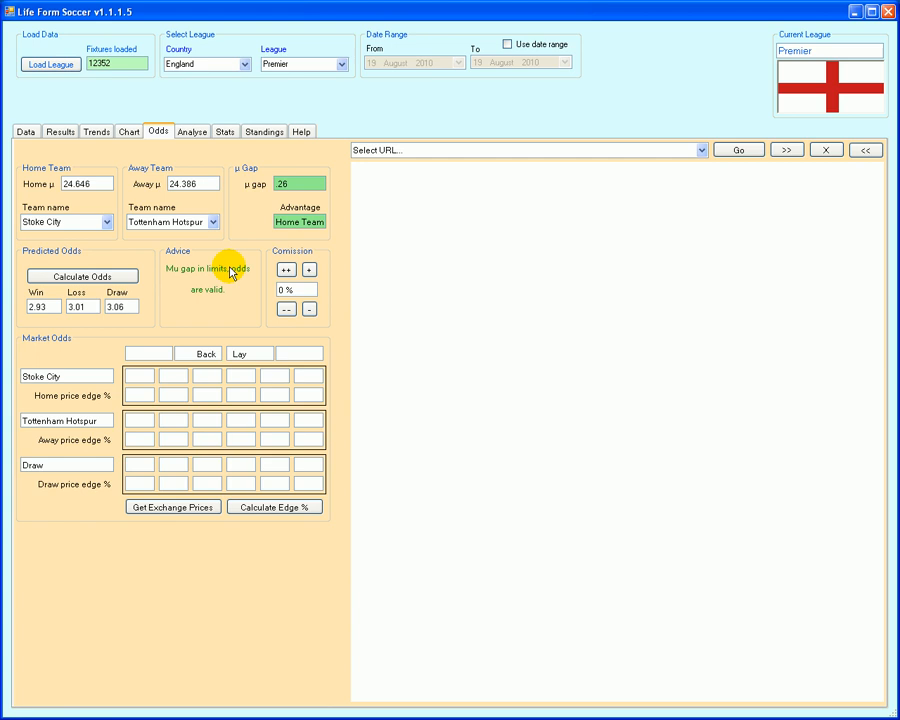
pyautogui.moveTo(300, 200)
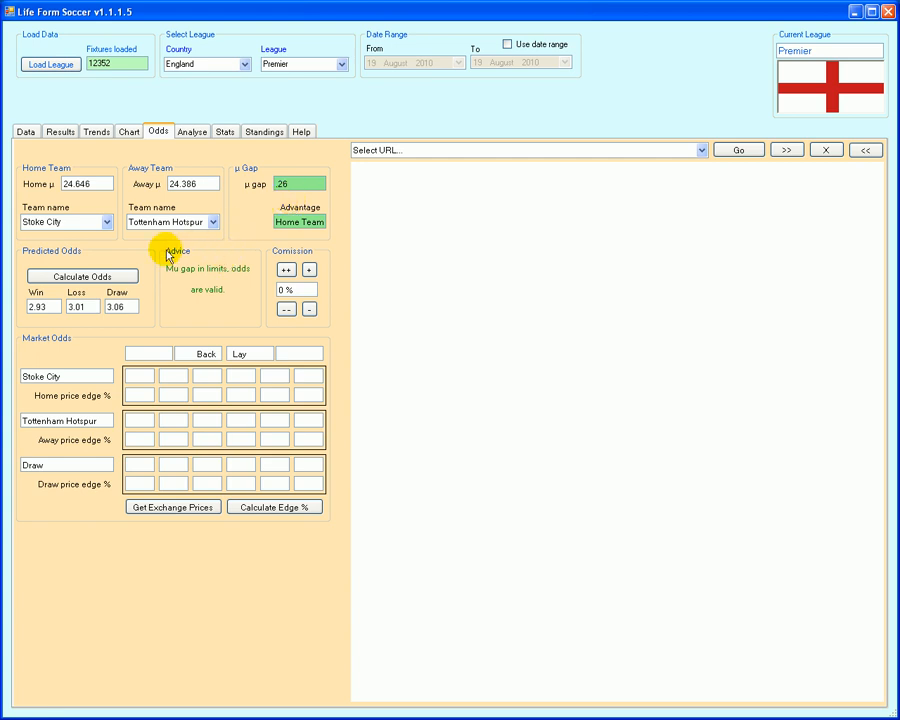
pyautogui.moveTo(233, 327)
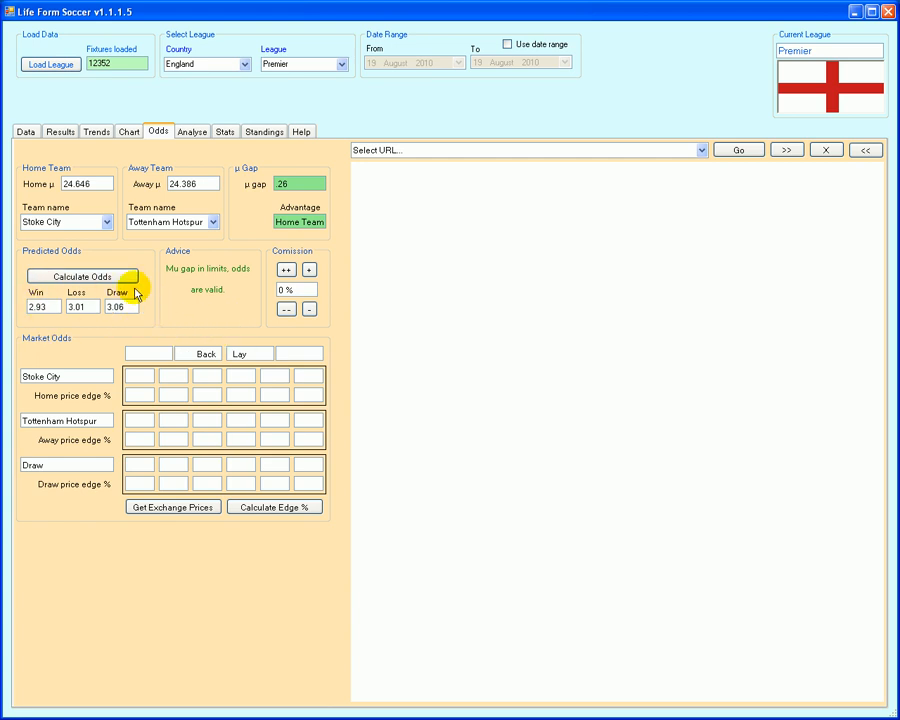
pyautogui.moveTo(258, 218)
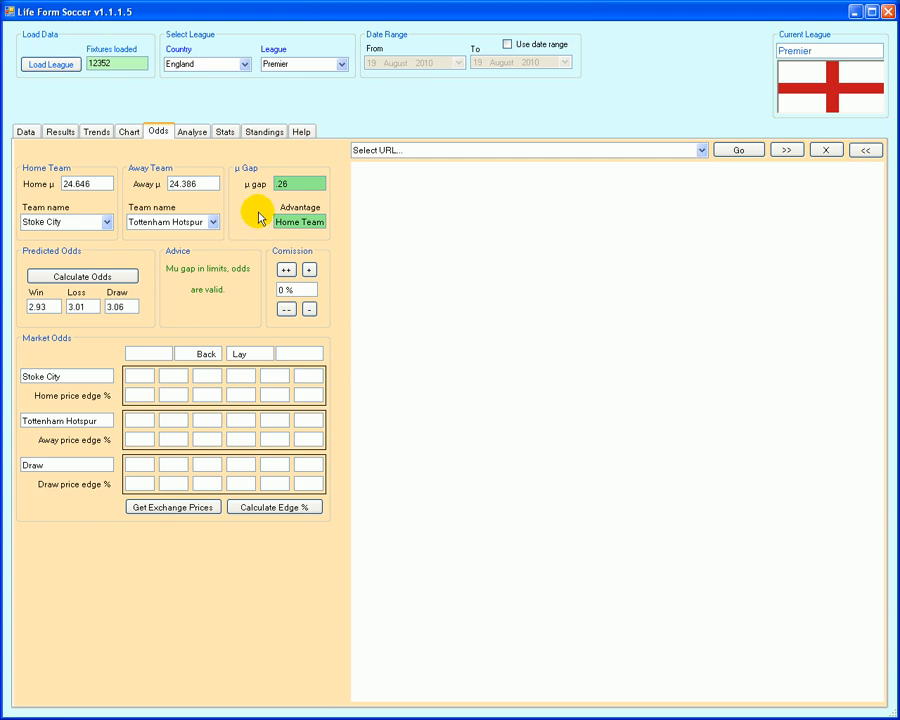
pyautogui.moveTo(238, 298)
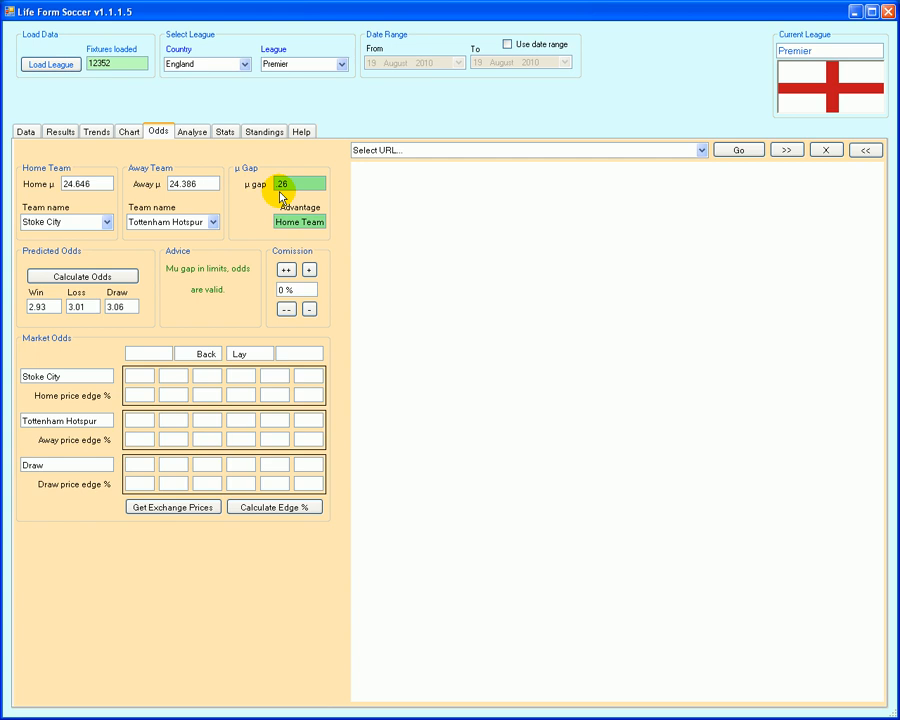
# View the win, loss and draw percentage chart plotted against μ gap with trend lines
pyautogui.click(128, 131)
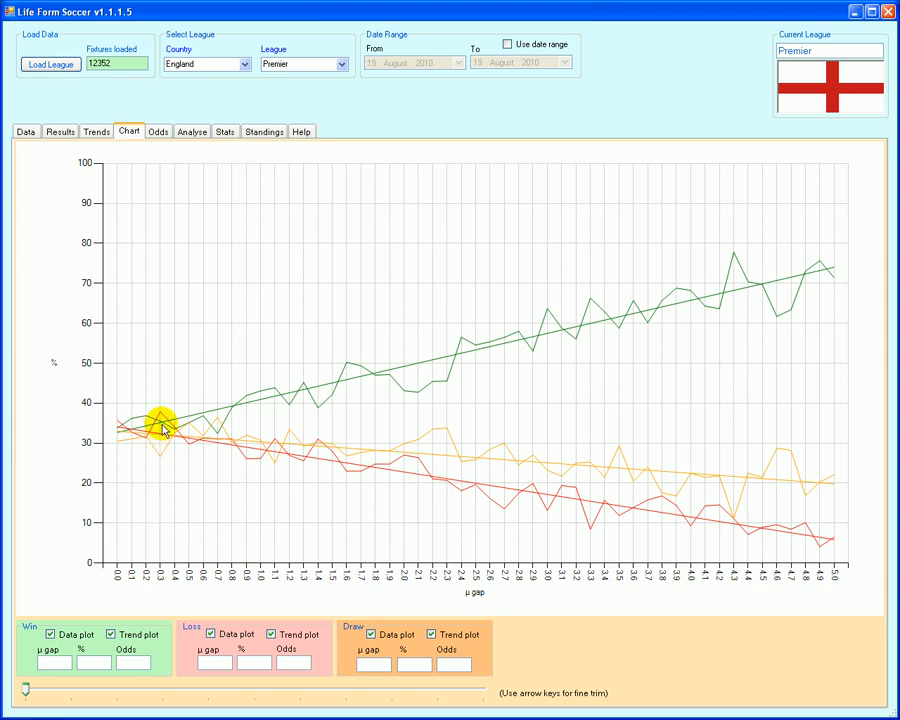
pyautogui.moveTo(162, 447)
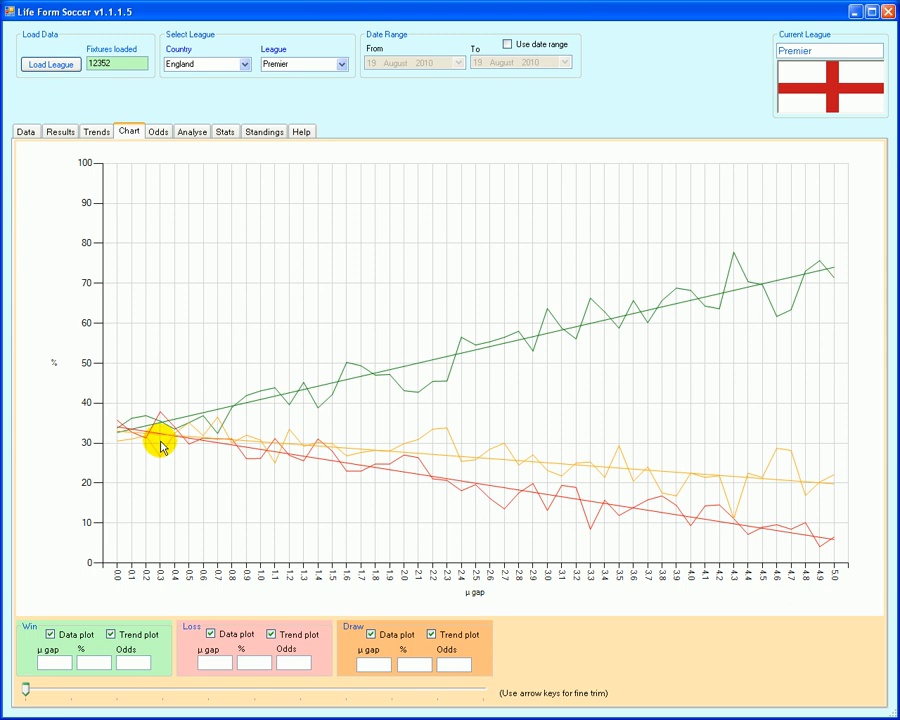
pyautogui.moveTo(838, 583)
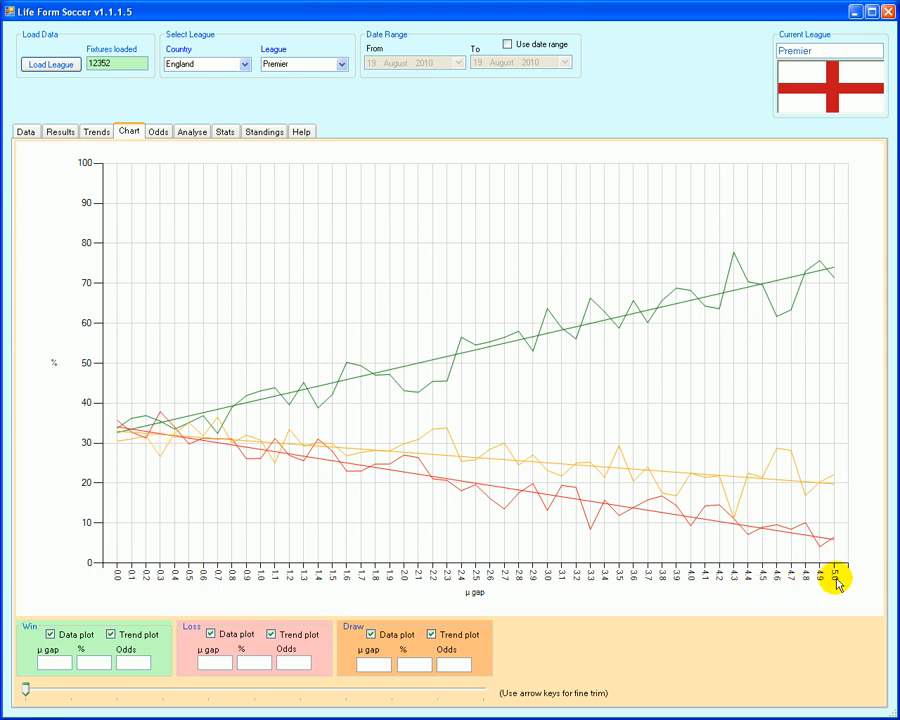
pyautogui.moveTo(873, 383)
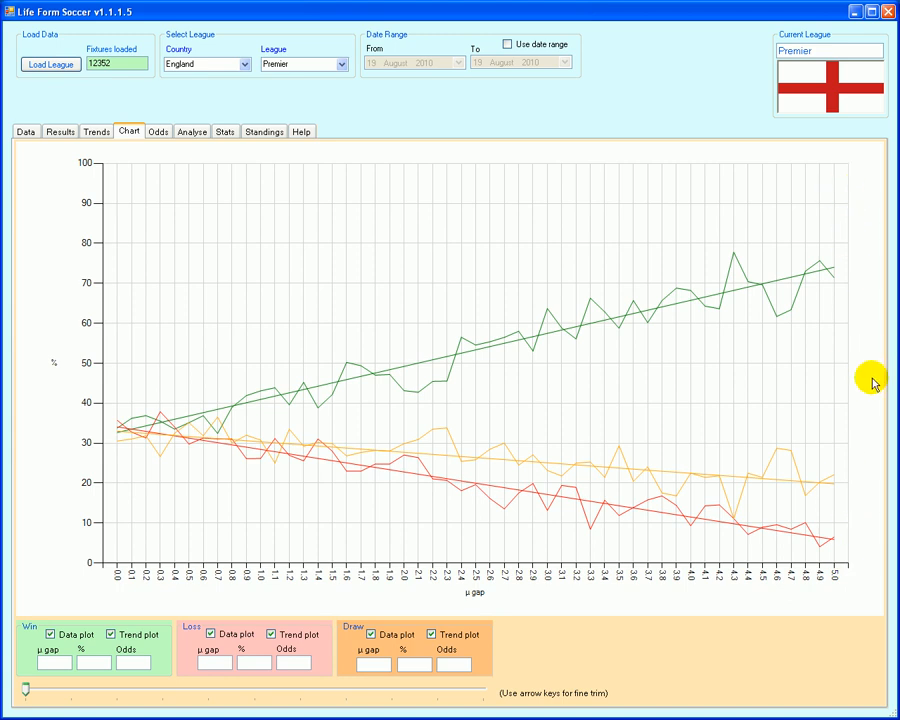
pyautogui.moveTo(852, 619)
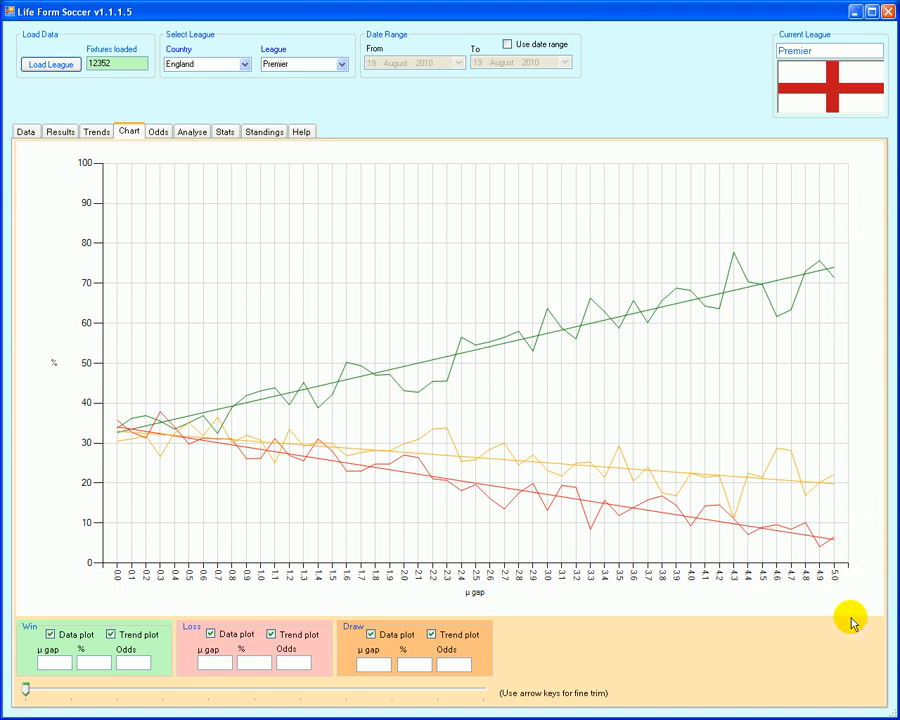
pyautogui.moveTo(852, 611)
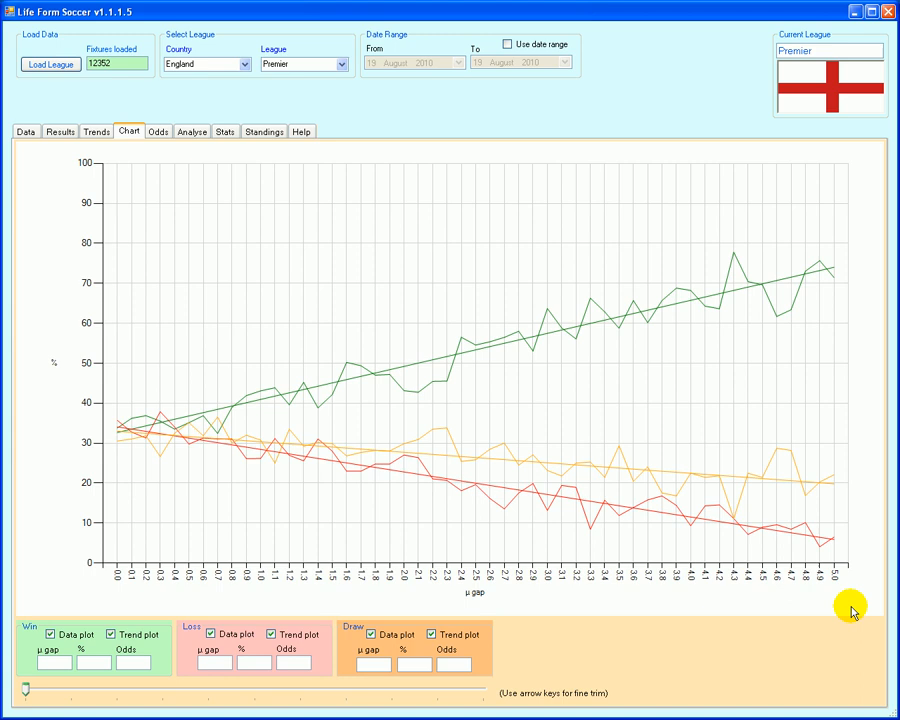
pyautogui.moveTo(225, 222)
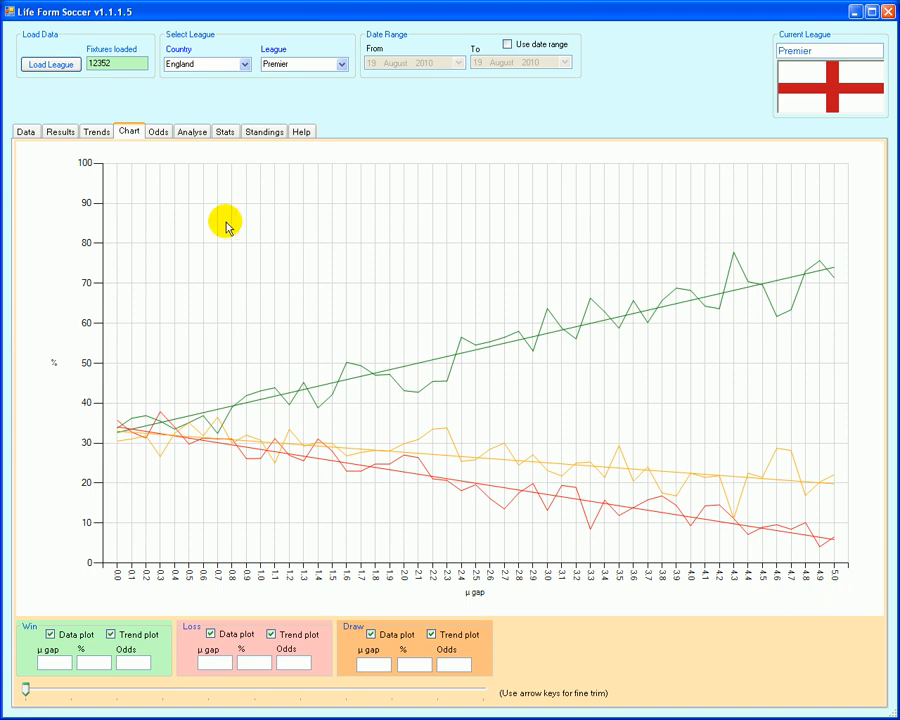
# View the μ range results table with home-advantage win slope 8.27 and intercept 31.94
pyautogui.click(96, 131)
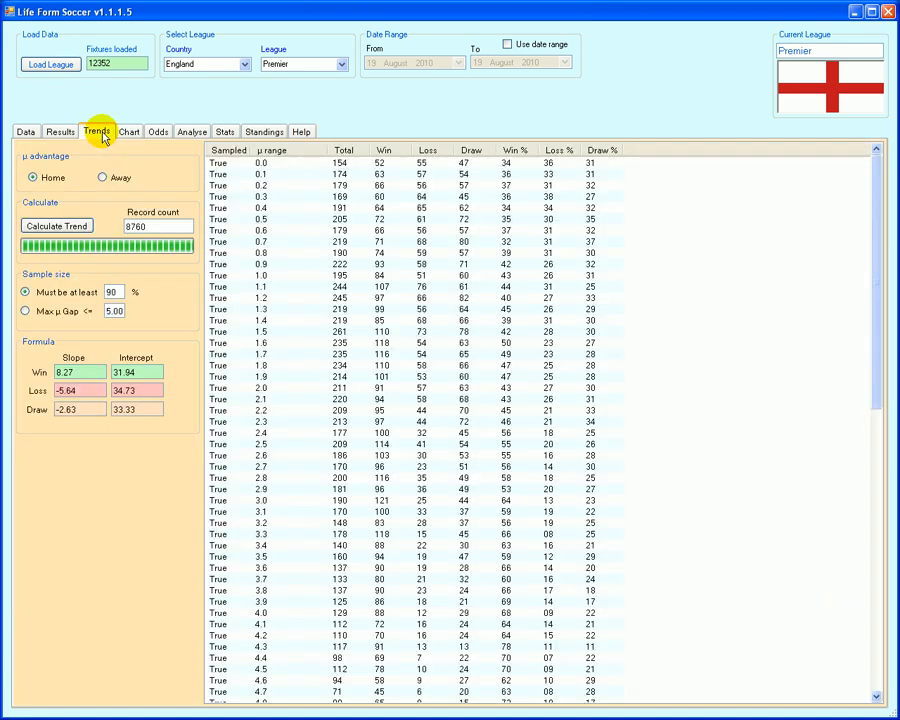
pyautogui.moveTo(147, 322)
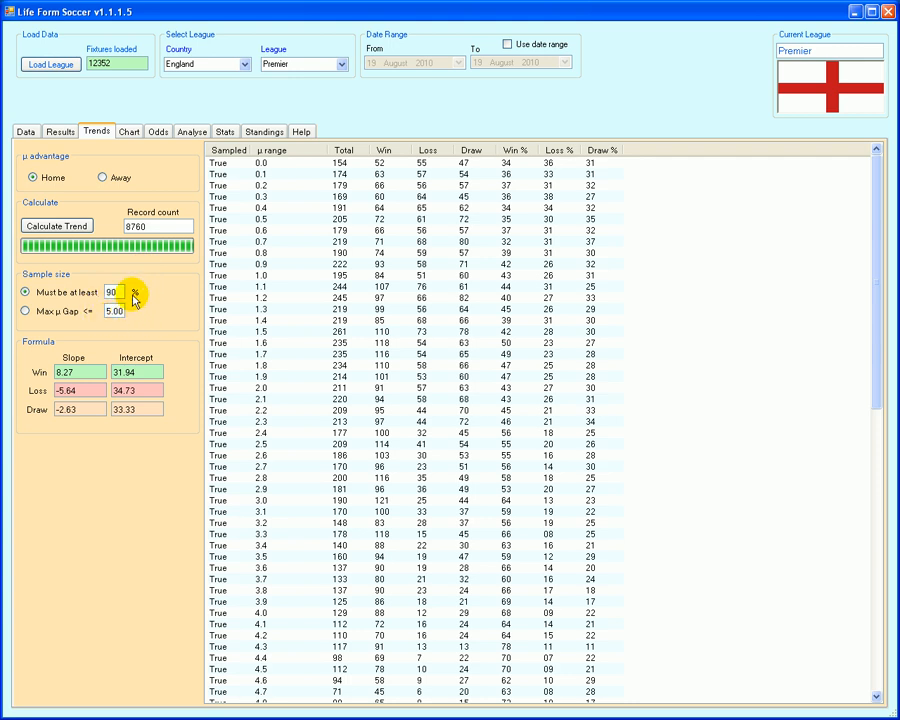
pyautogui.moveTo(128, 302)
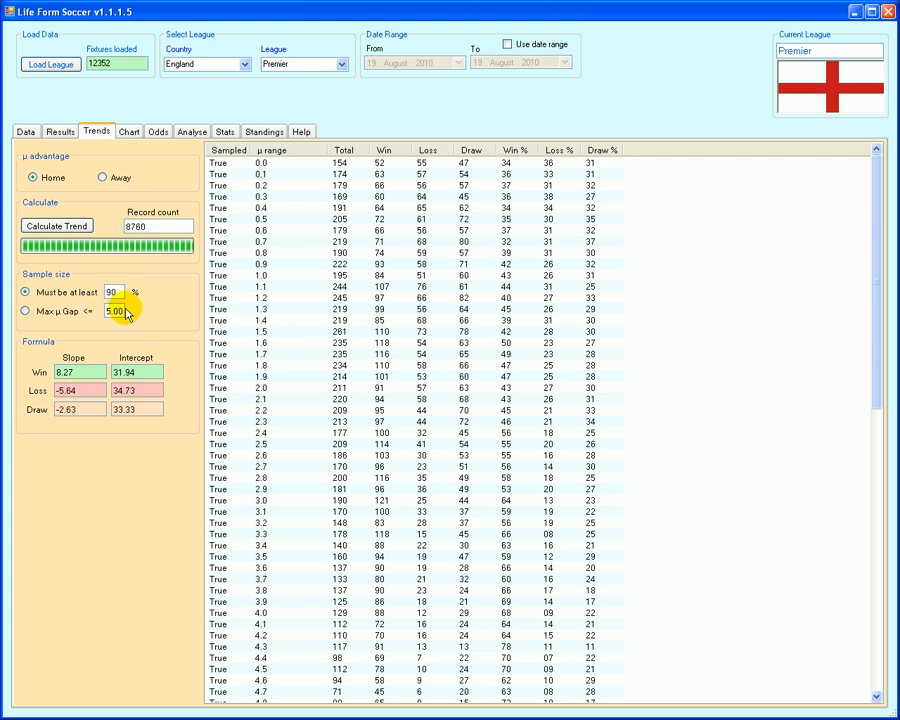
pyautogui.moveTo(135, 320)
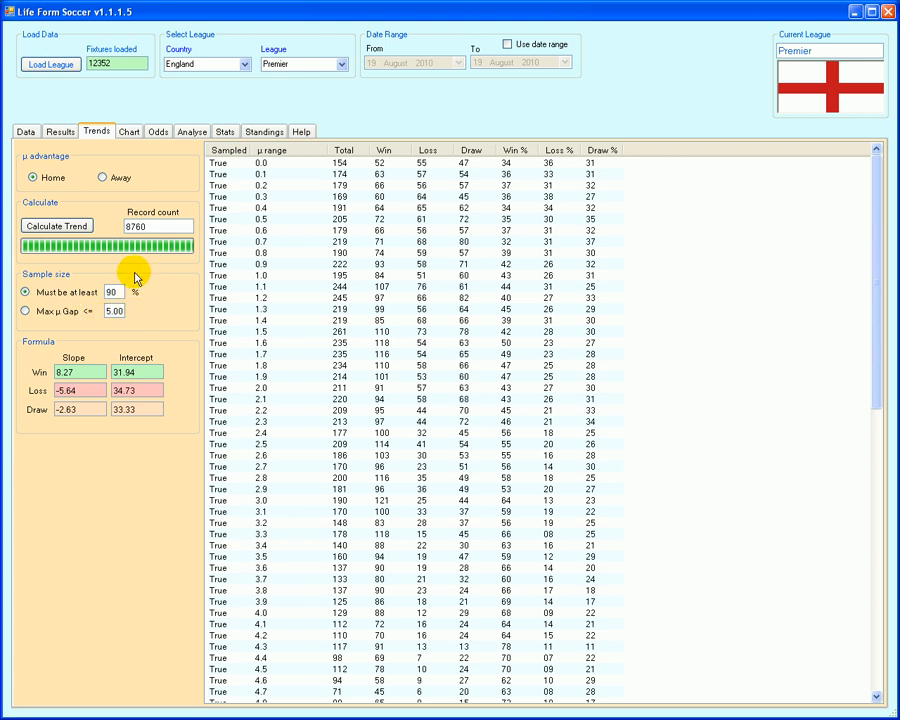
# Return to the Stoke City–Tottenham odds calculator with its 2.93/3.01/3.06 prediction
pyautogui.click(158, 131)
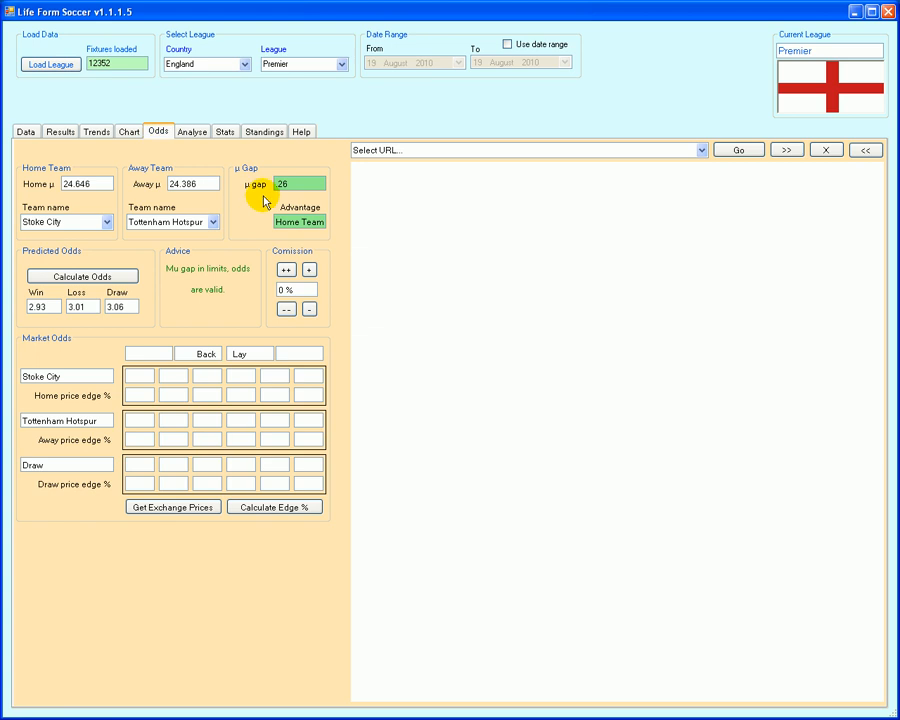
pyautogui.moveTo(278, 200)
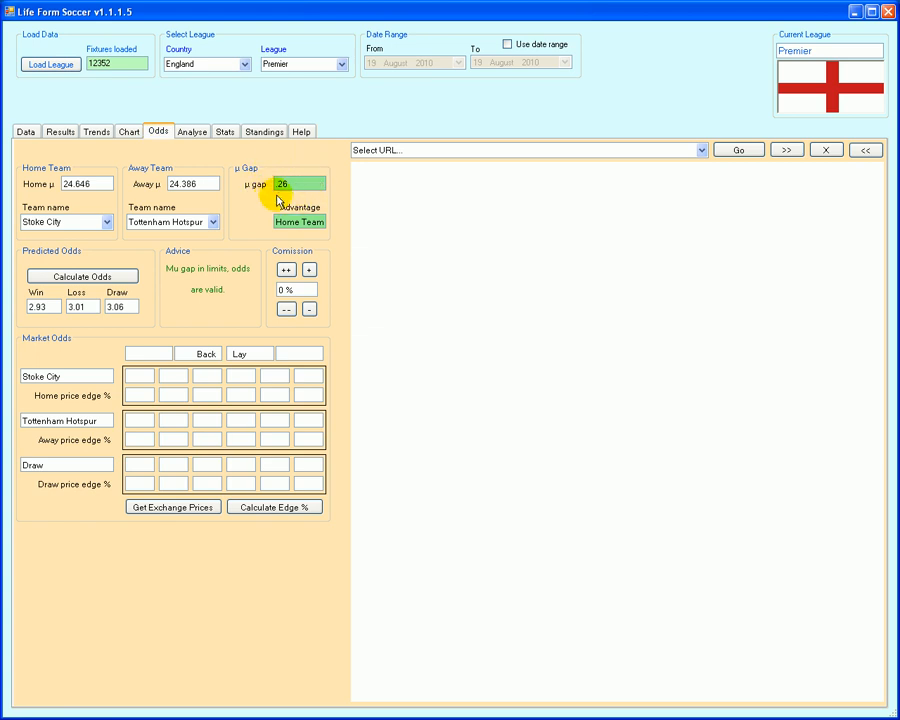
pyautogui.moveTo(218, 321)
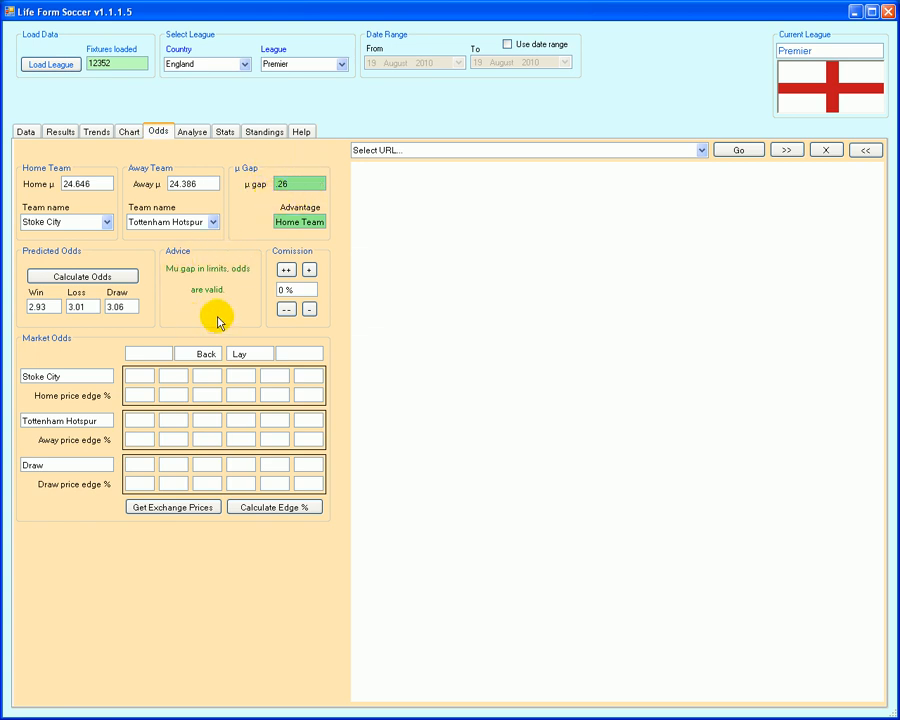
pyautogui.moveTo(135, 317)
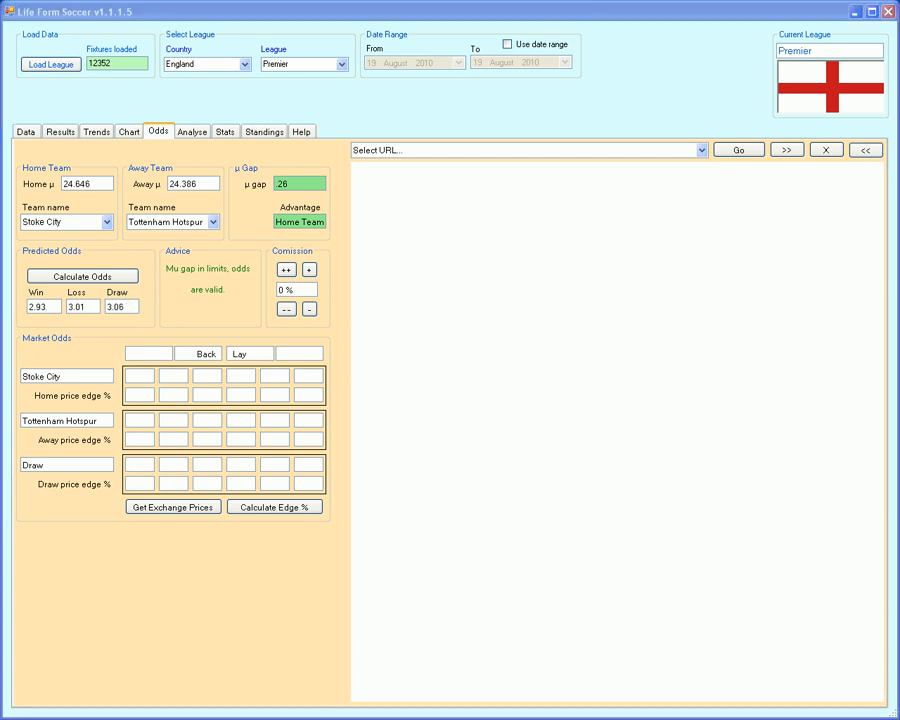
pyautogui.moveTo(437, 491)
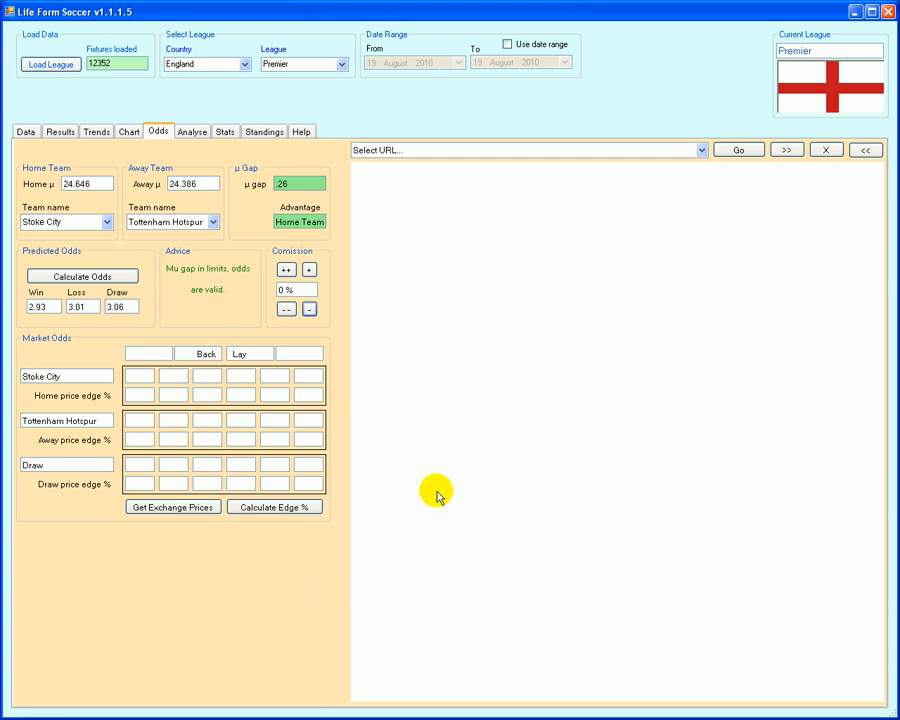
pyautogui.moveTo(68, 592)
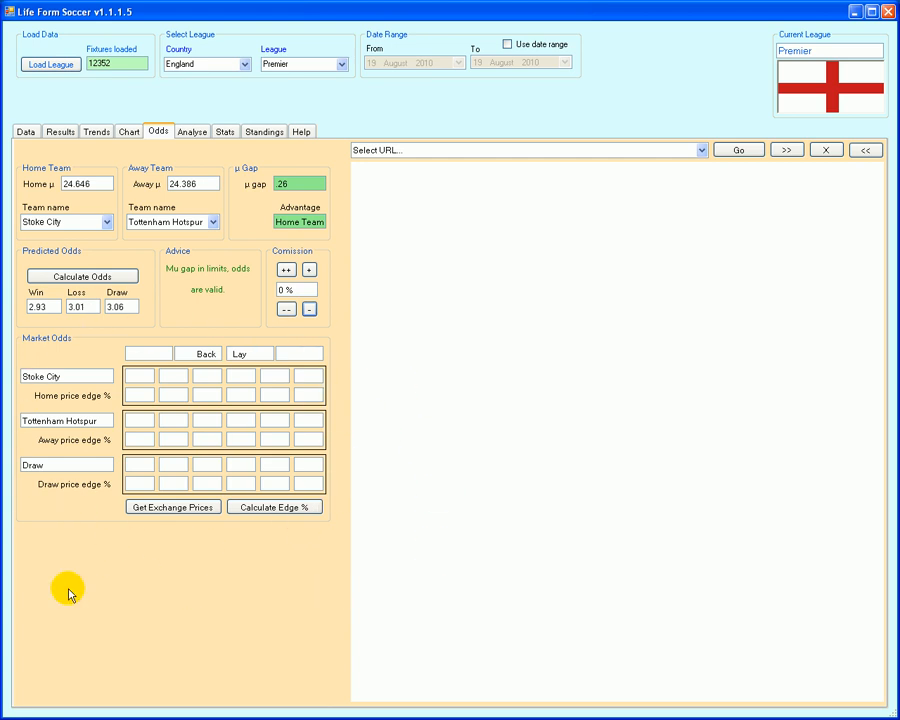
pyautogui.moveTo(204, 566)
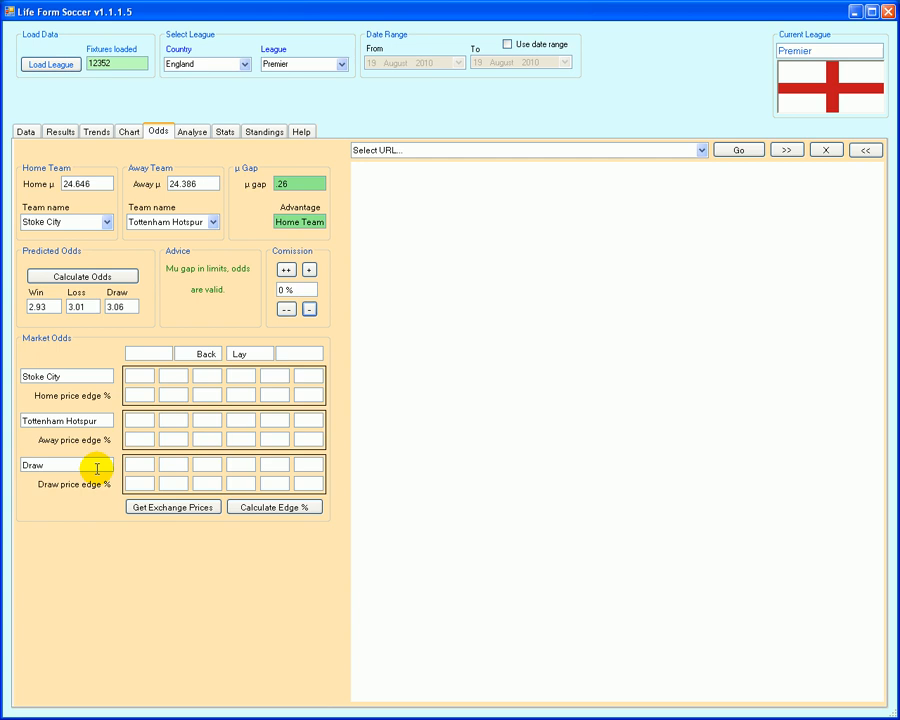
pyautogui.moveTo(285, 395)
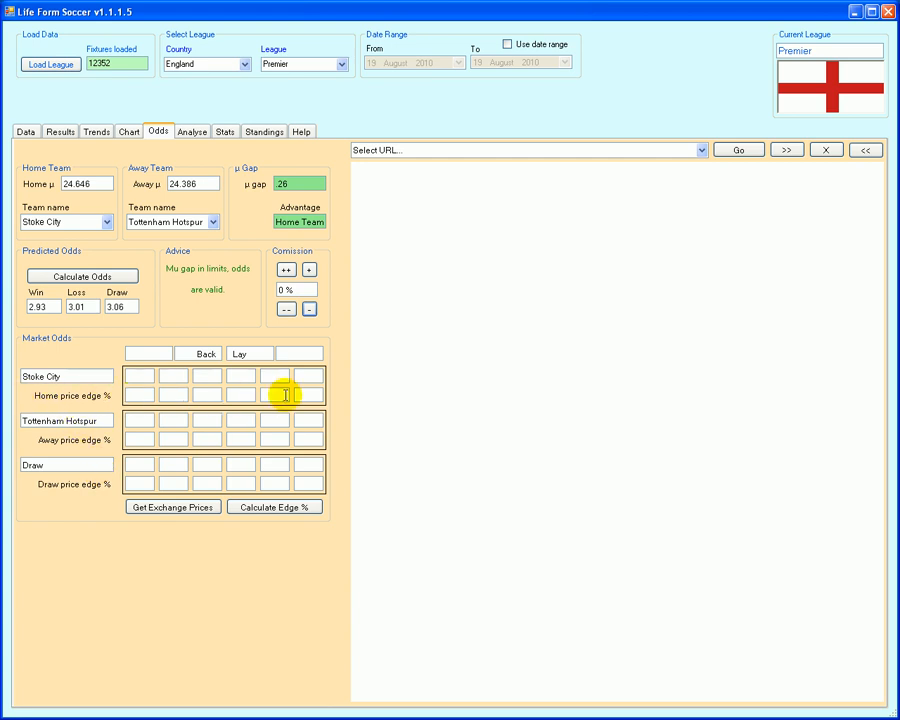
pyautogui.moveTo(20, 500)
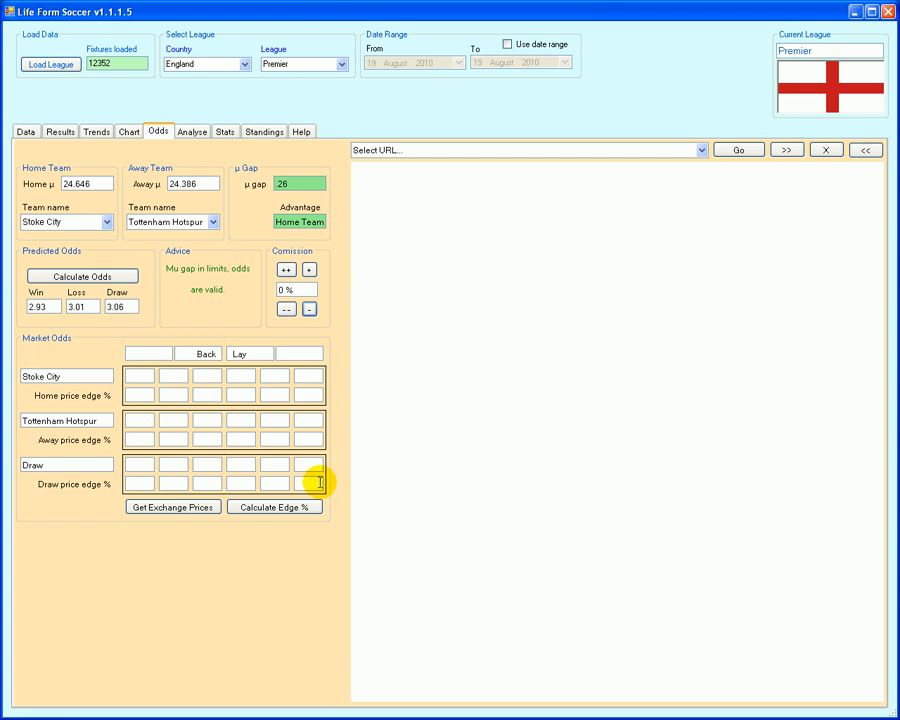
pyautogui.moveTo(218, 481)
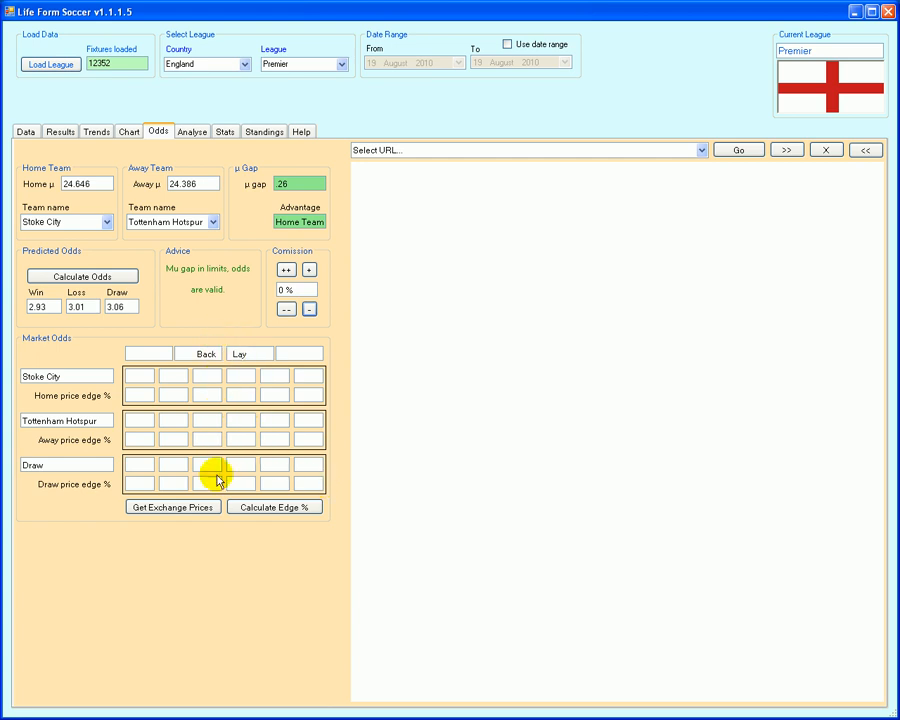
pyautogui.moveTo(128, 480)
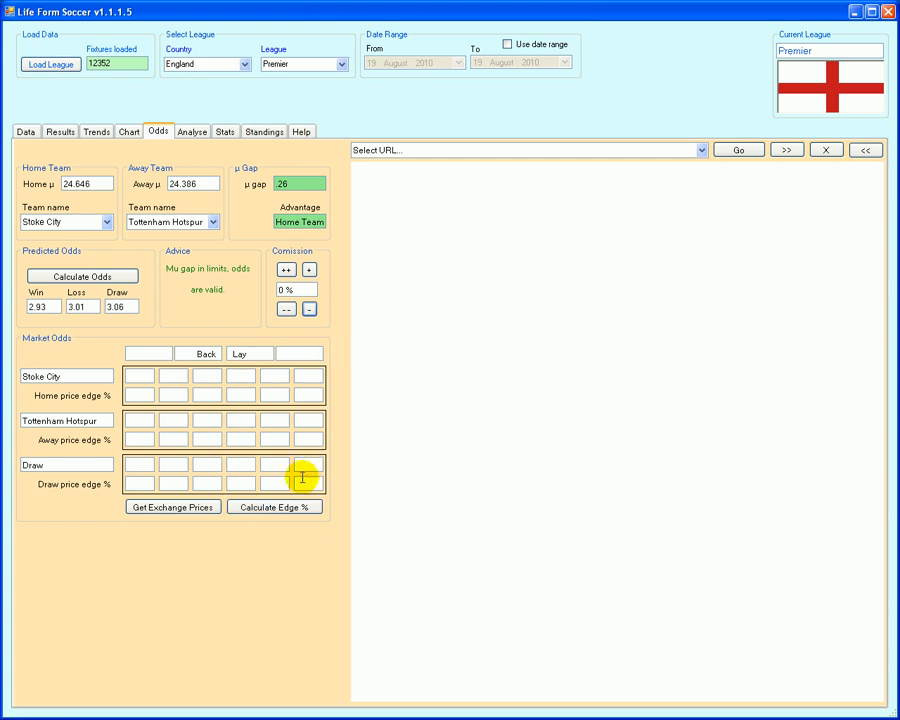
pyautogui.moveTo(205, 338)
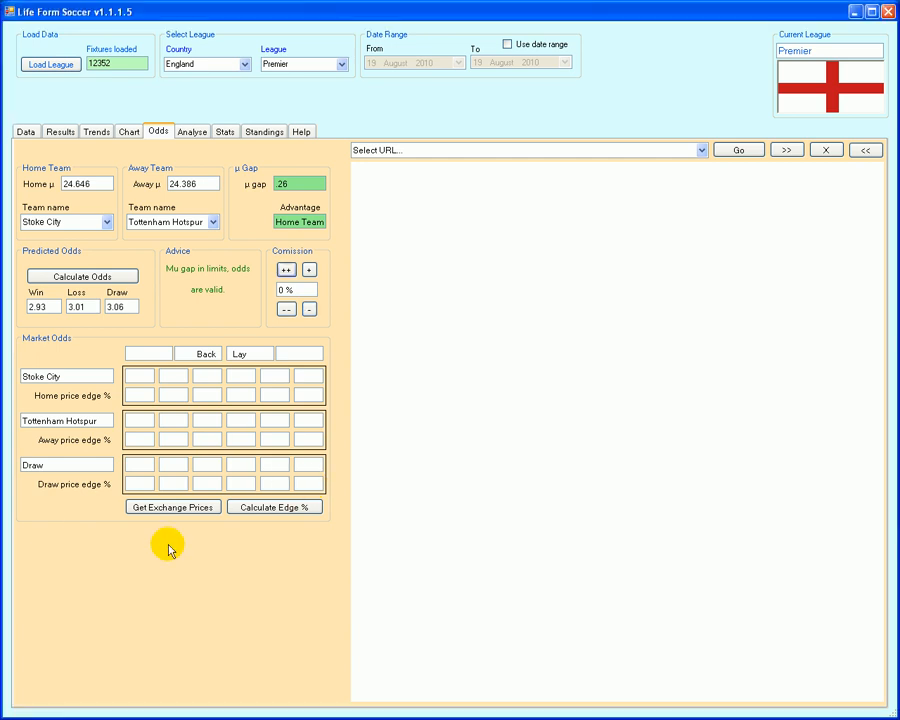
pyautogui.moveTo(335, 372)
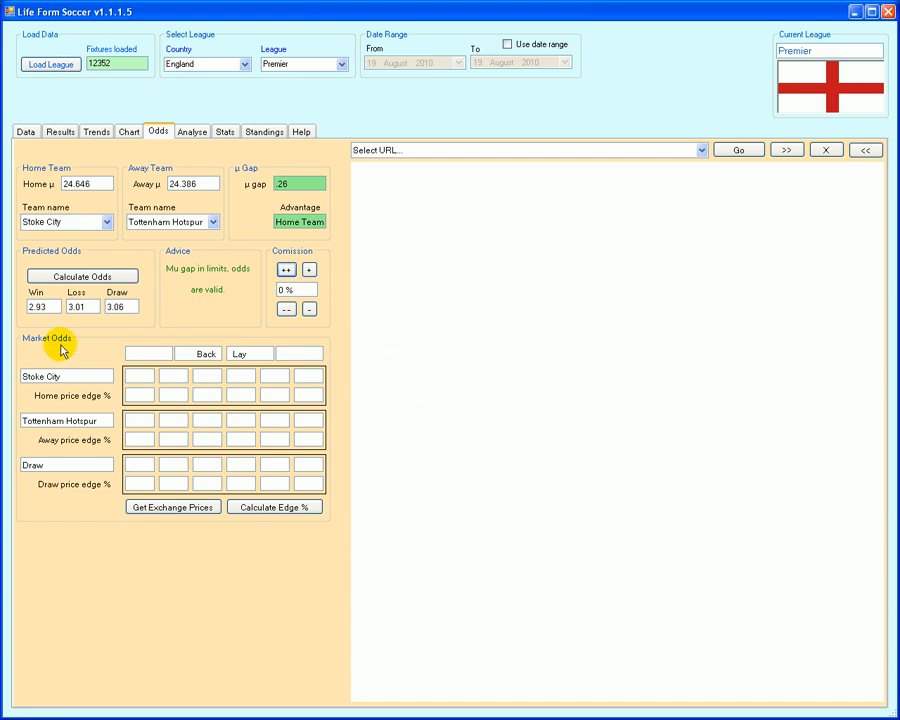
pyautogui.moveTo(157, 565)
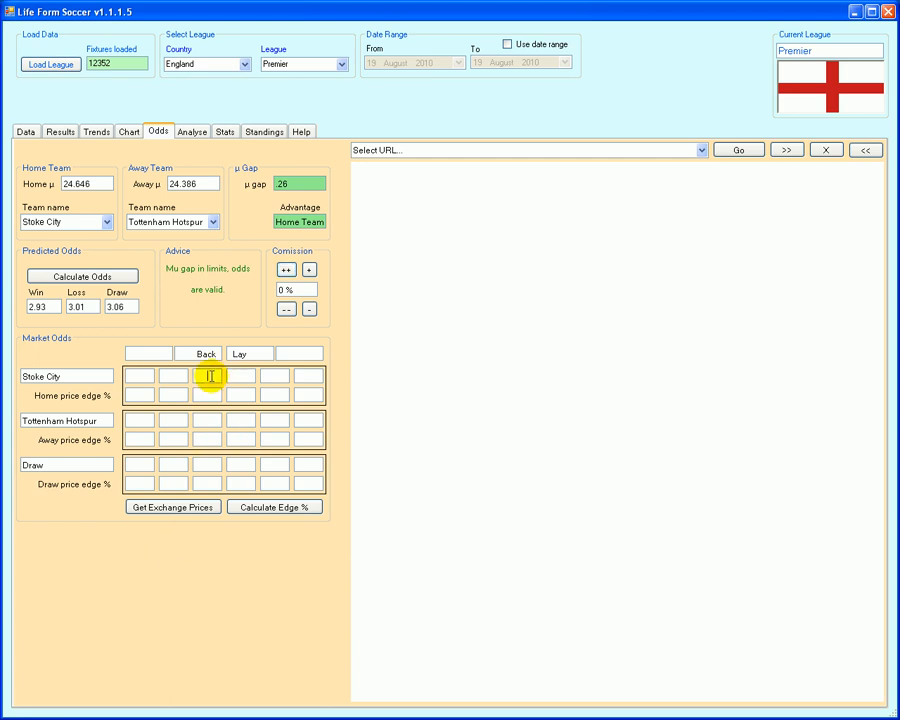
# Enter a Stoke City back price of 2.90, giving a home price edge of 0%
pyautogui.write('2.93')
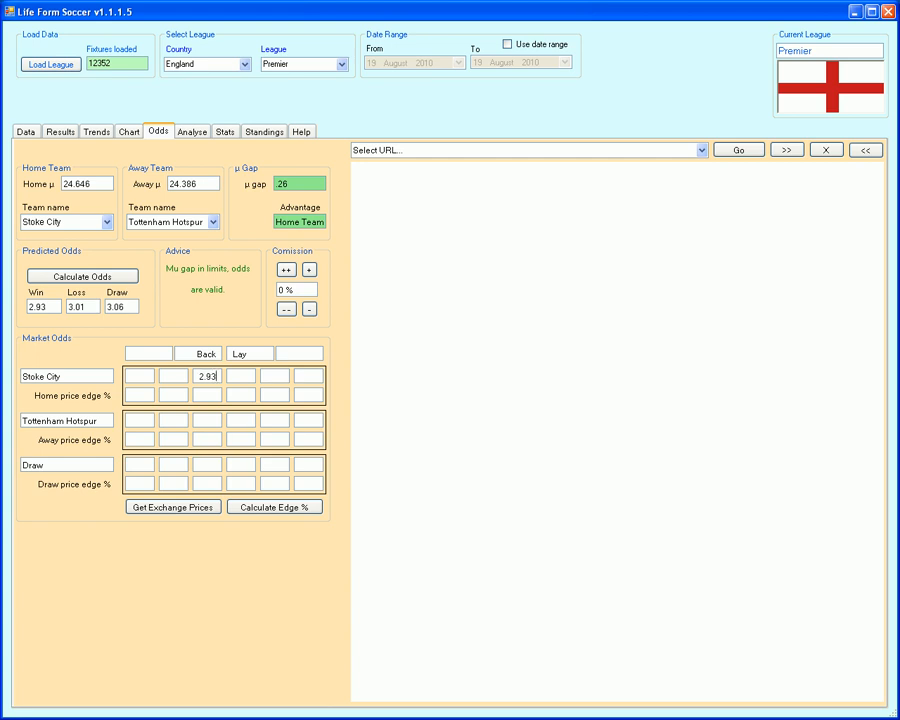
pyautogui.click(274, 507)
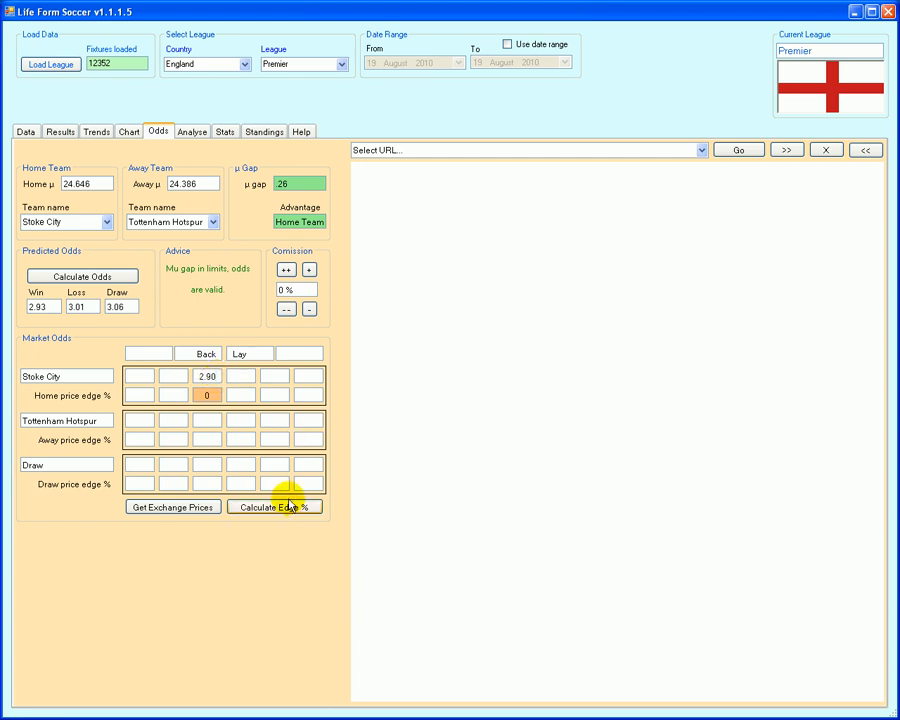
# Raise Stoke City's back price to 2.96 and recalculate for a 1% home price edge
pyautogui.click(275, 507)
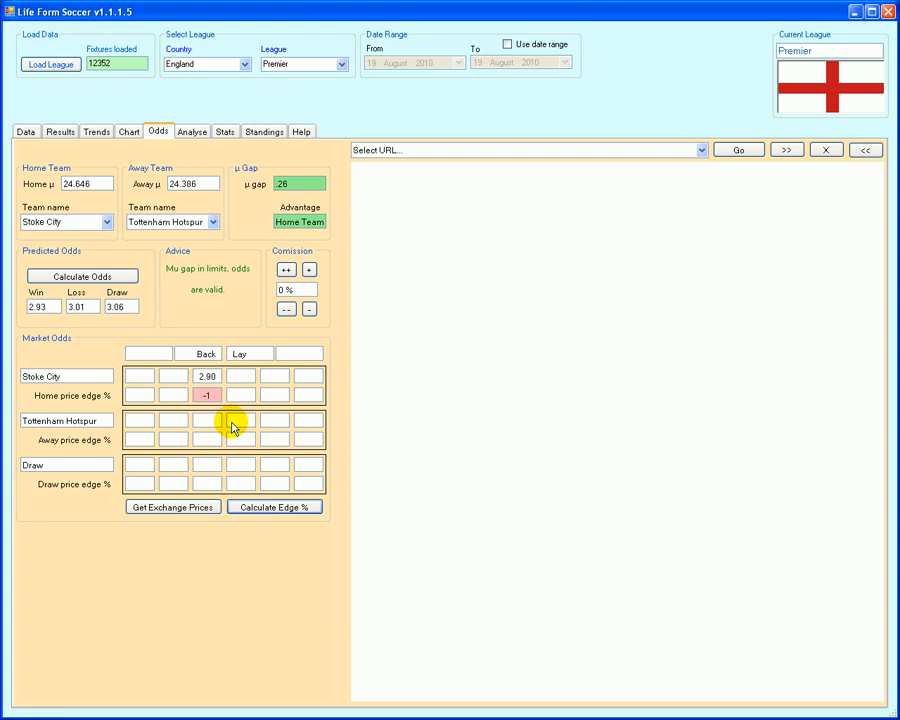
pyautogui.click(207, 395)
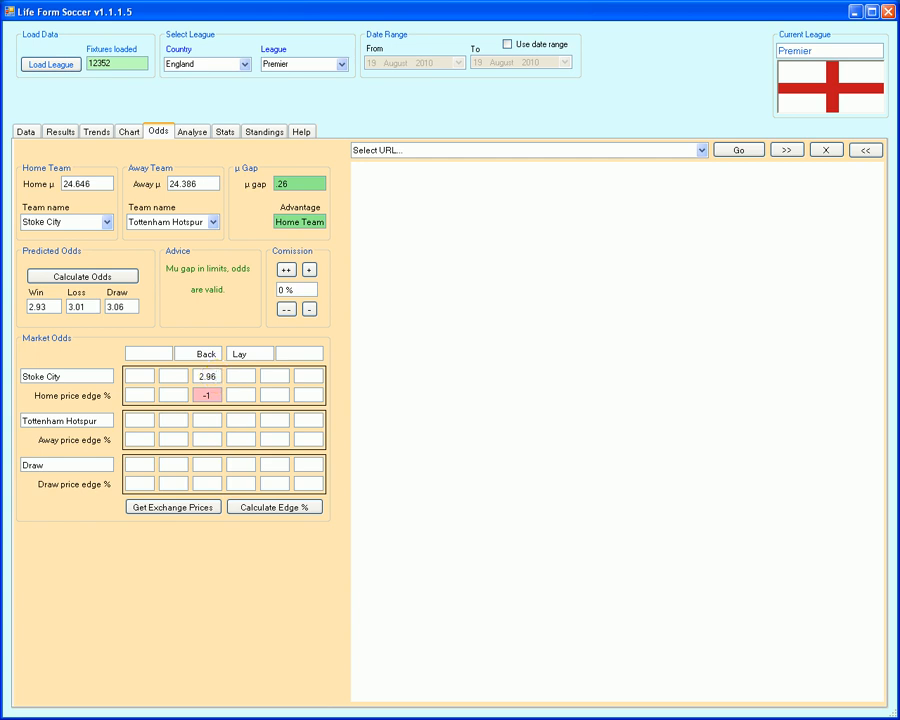
pyautogui.click(274, 507)
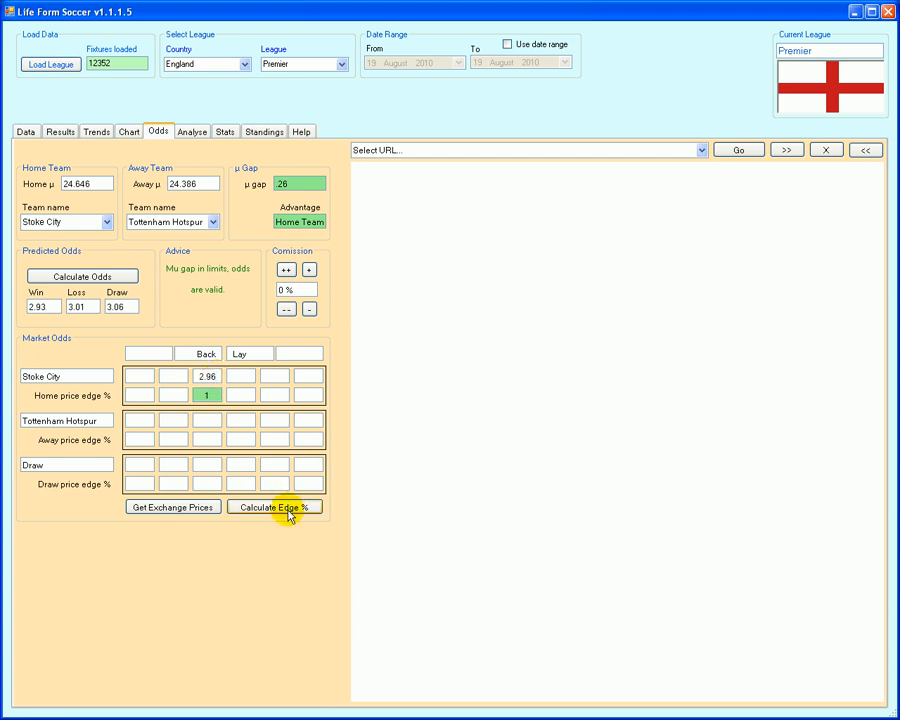
pyautogui.click(207, 395)
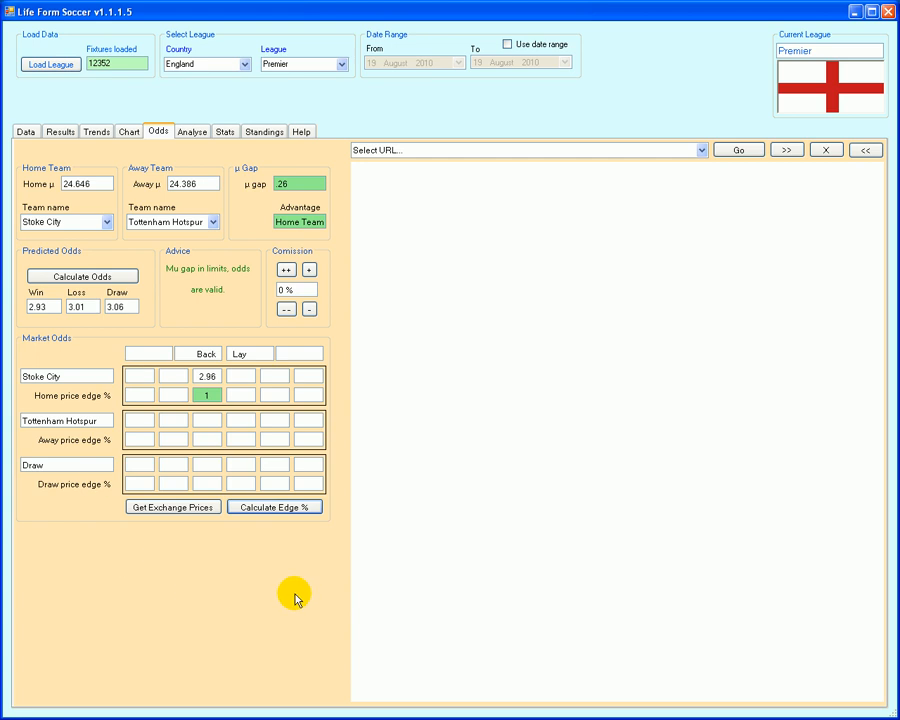
pyautogui.moveTo(666, 332)
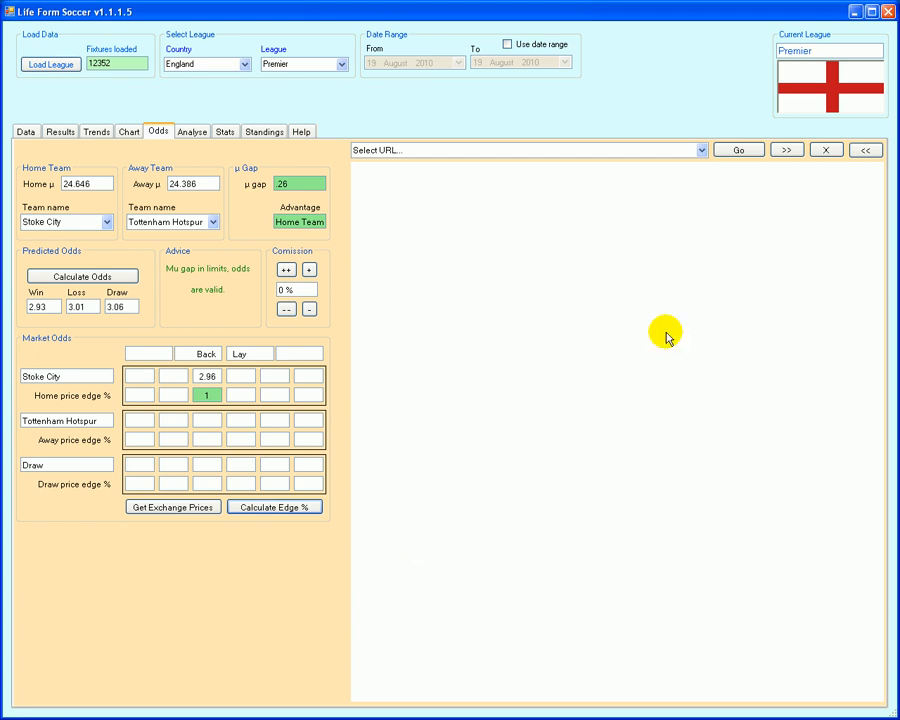
# Drop down the Select URL list of exchange site addresses
pyautogui.click(701, 149)
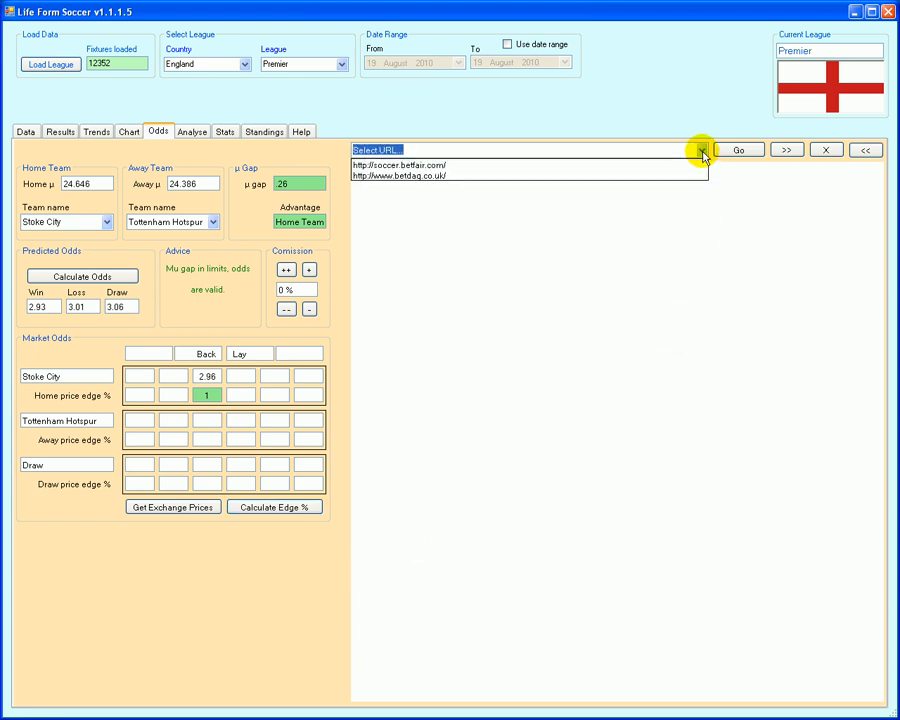
# Load the Betfair soccer site in the built-in browser
pyautogui.click(413, 165)
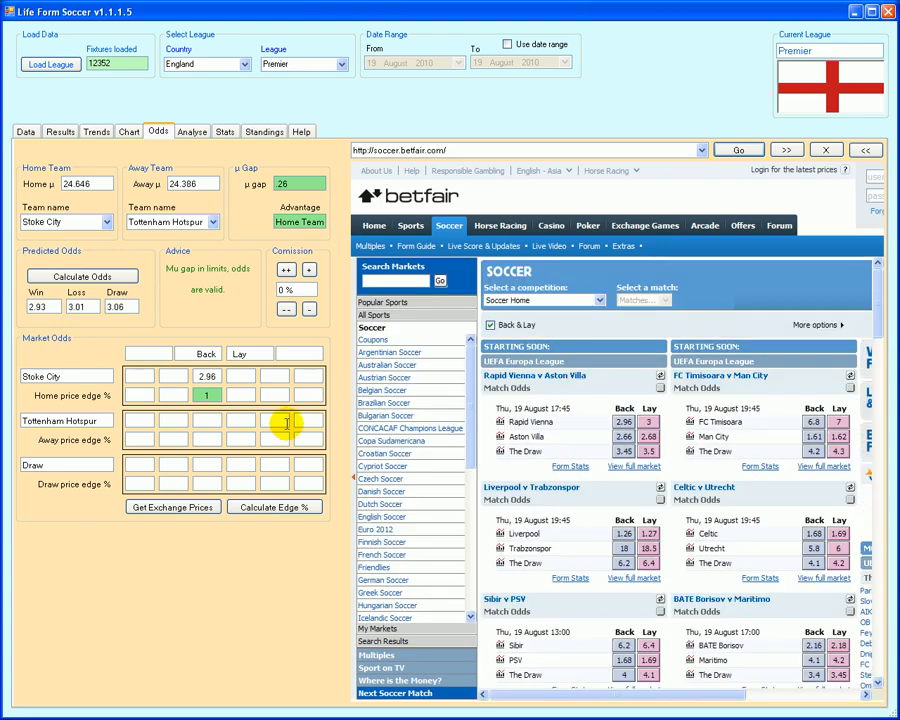
pyautogui.click(172, 507)
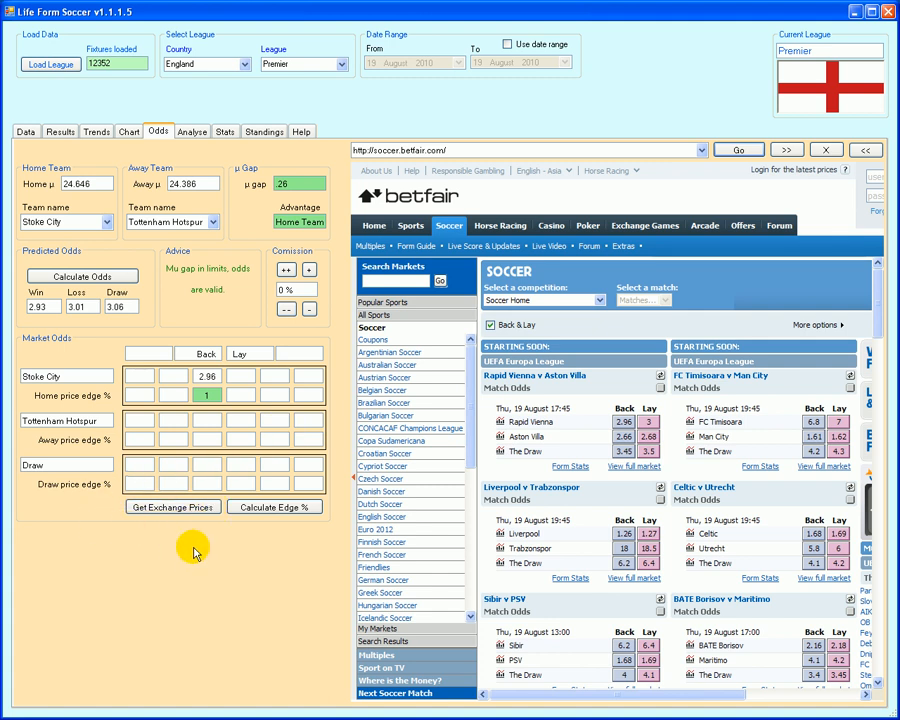
pyautogui.moveTo(133, 267)
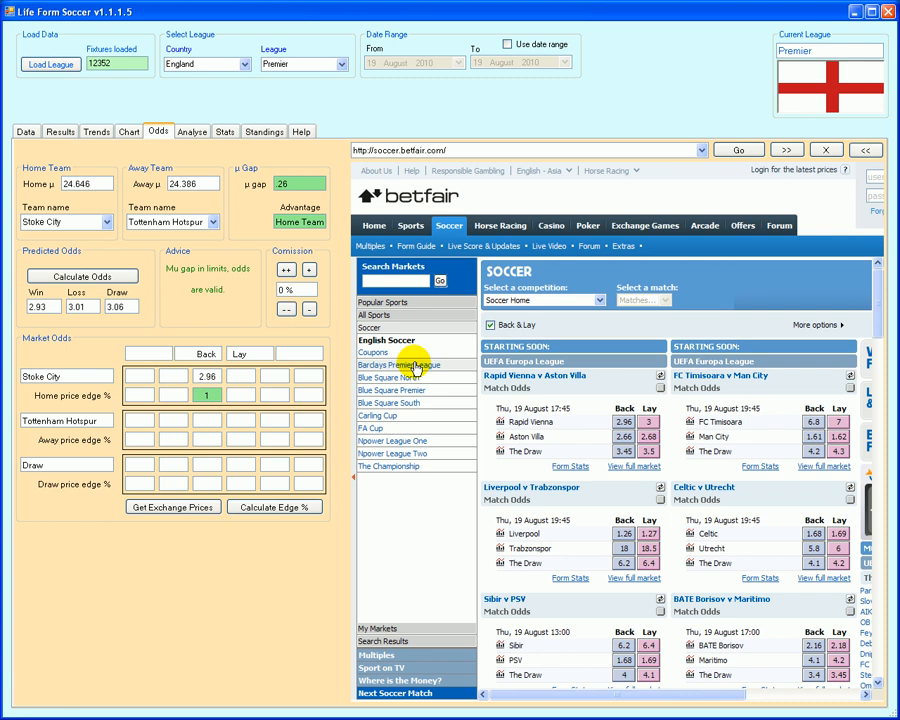
# Navigate Barclays Premier League, Fixtures 21 August to the Stoke v Tottenham Match Odds prices
pyautogui.click(400, 365)
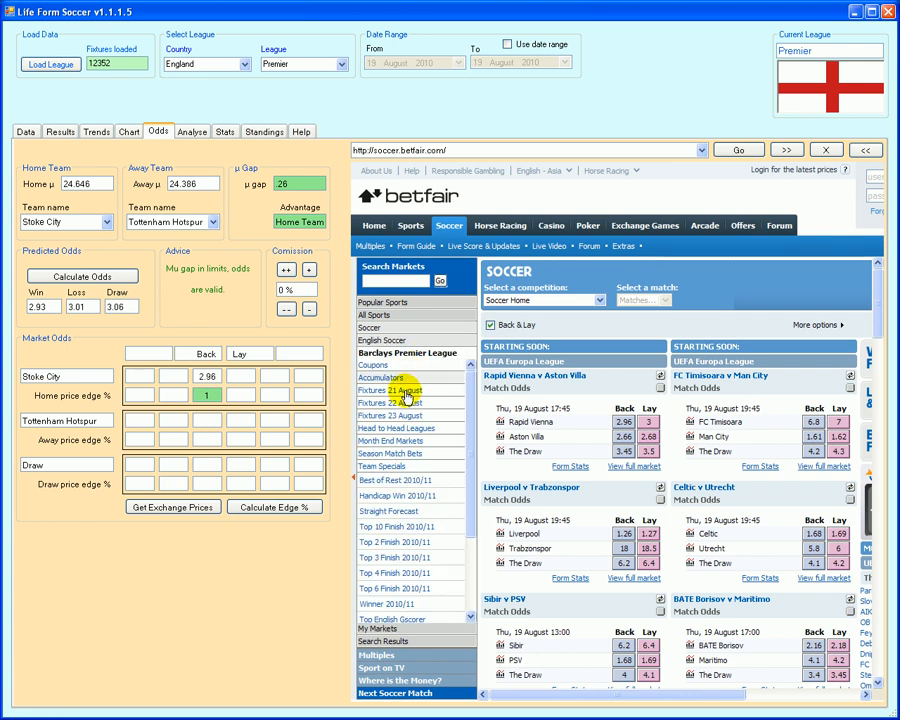
pyautogui.click(389, 390)
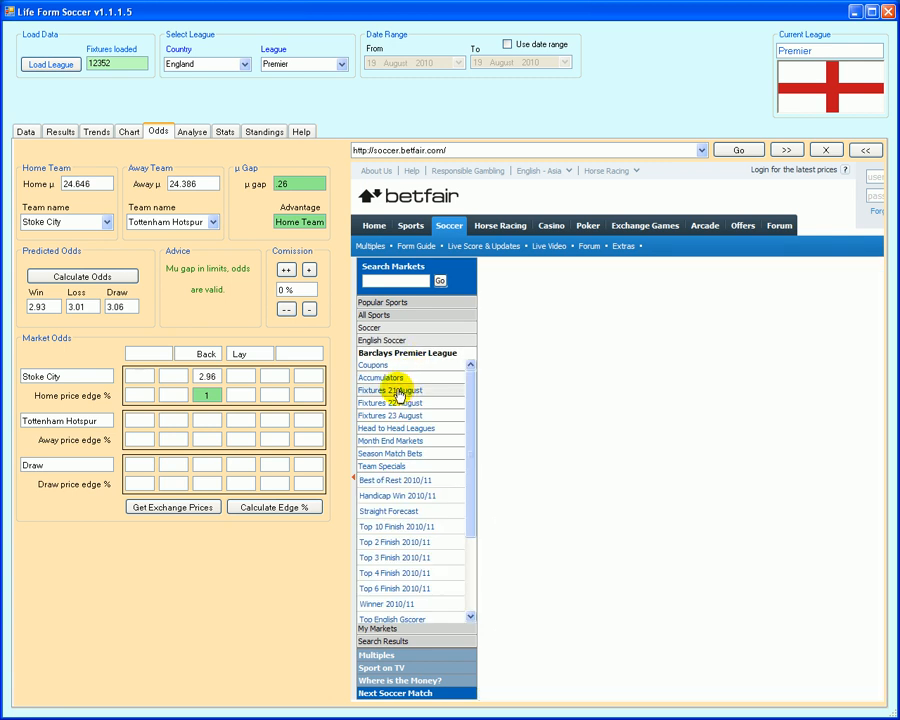
pyautogui.click(390, 403)
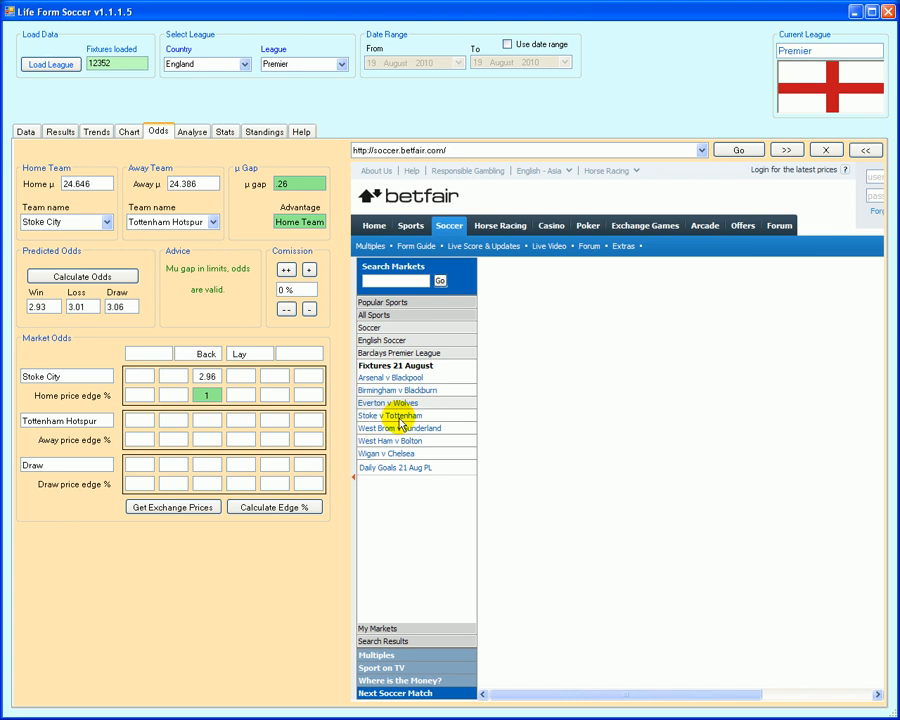
pyautogui.click(390, 415)
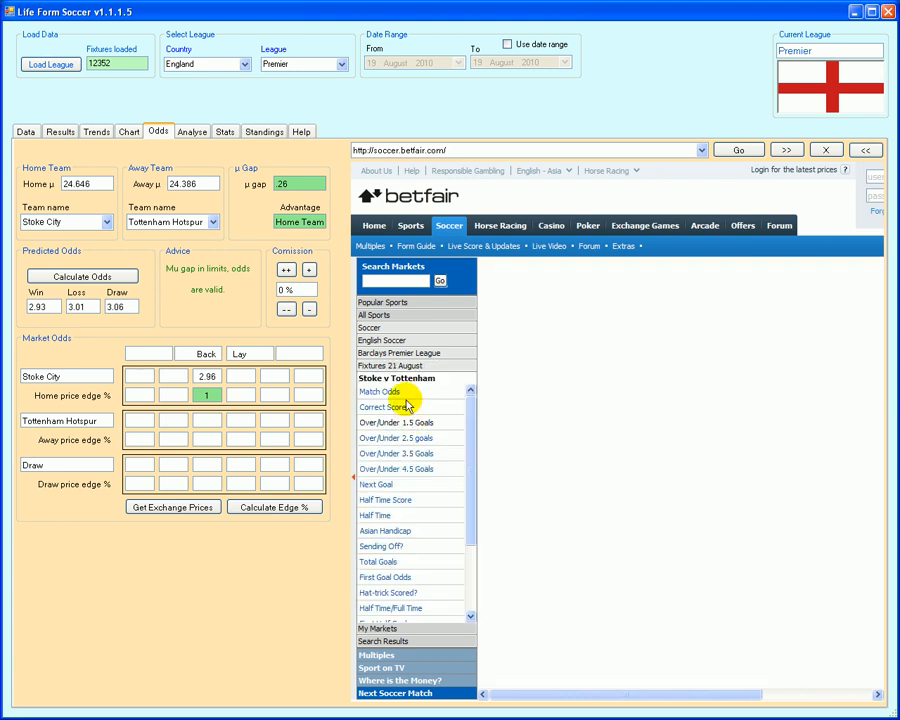
pyautogui.click(380, 391)
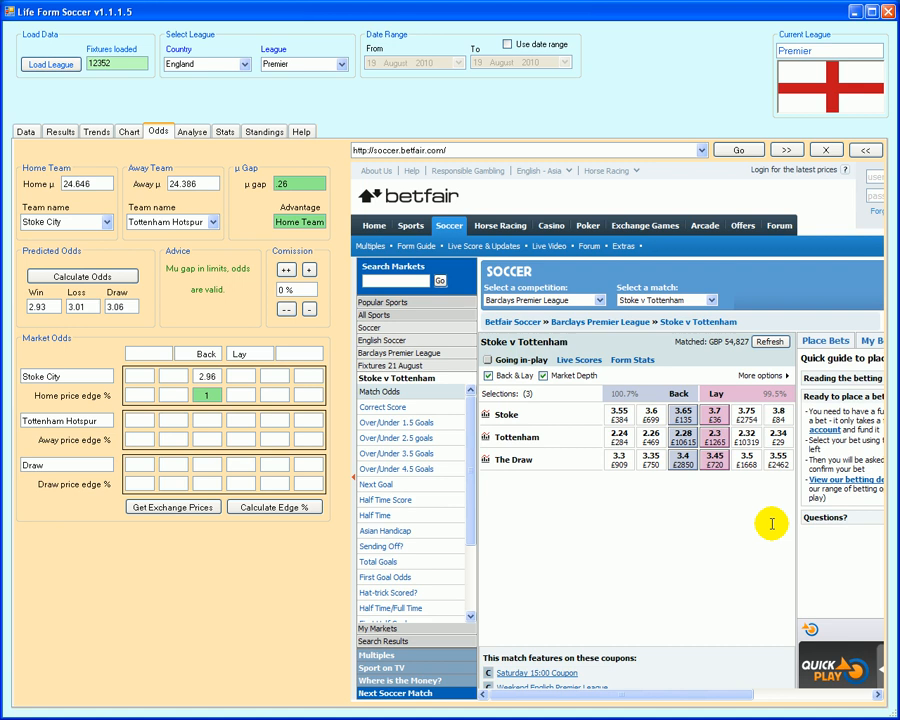
pyautogui.moveTo(672, 555)
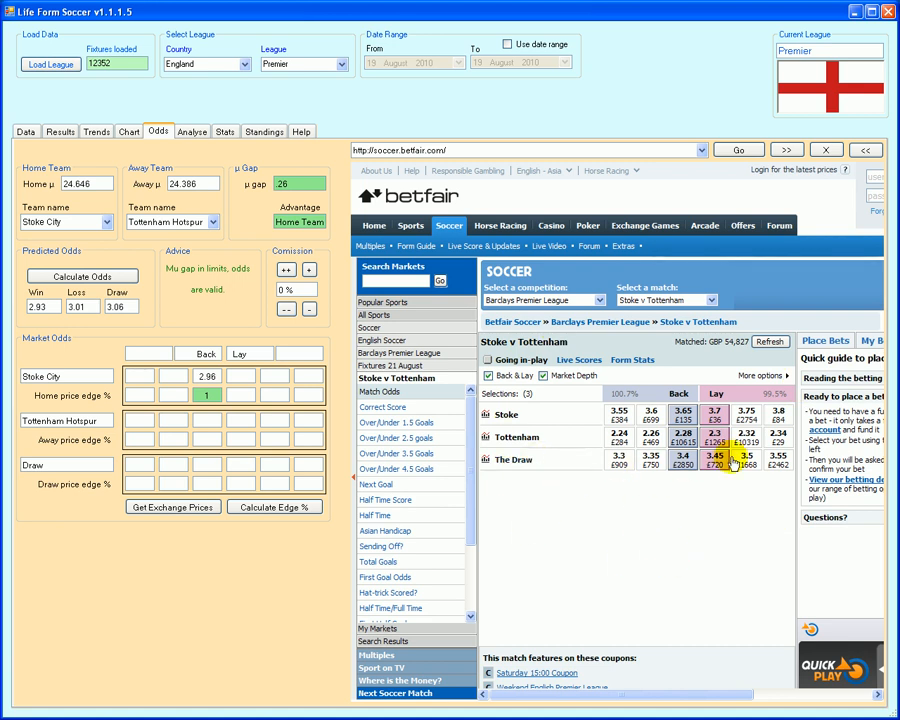
# Enable Back & Lay so market-depth prices show for Stoke v Tottenham, Stoke laying at 3.7
pyautogui.click(543, 375)
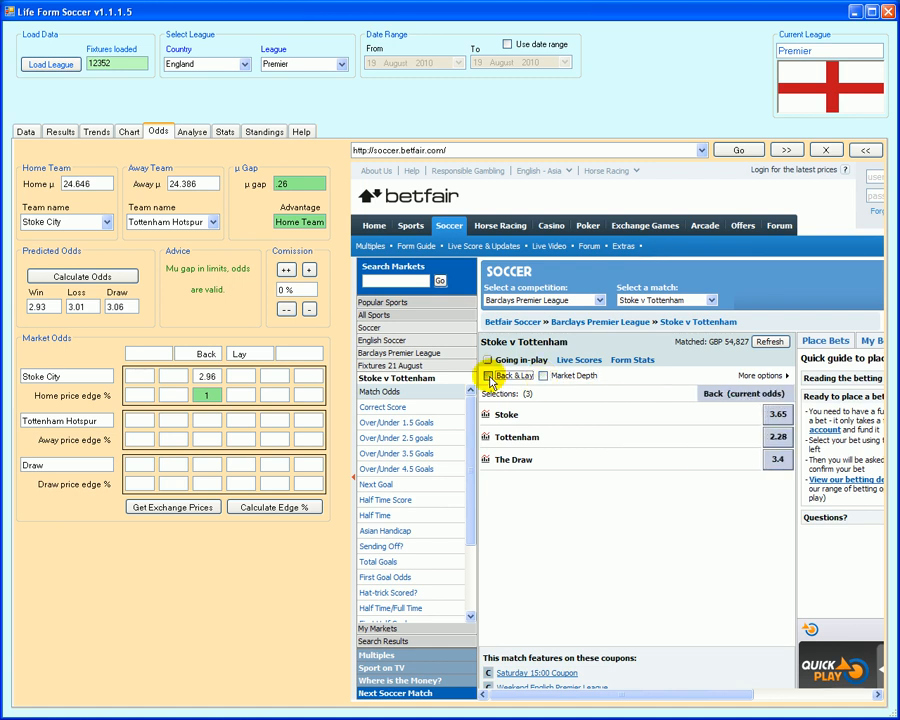
pyautogui.click(552, 376)
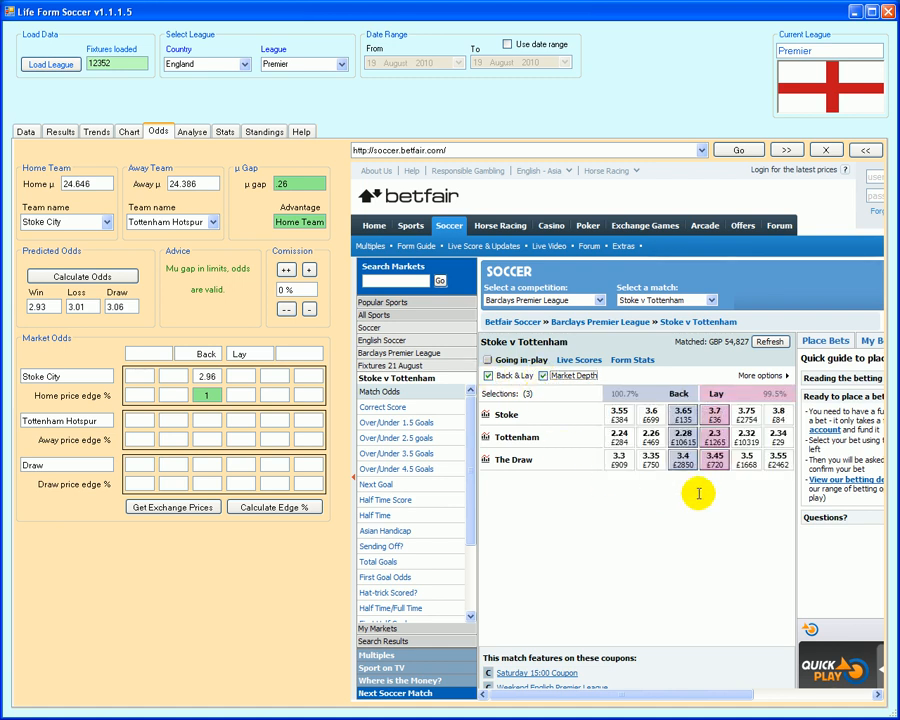
pyautogui.moveTo(744, 487)
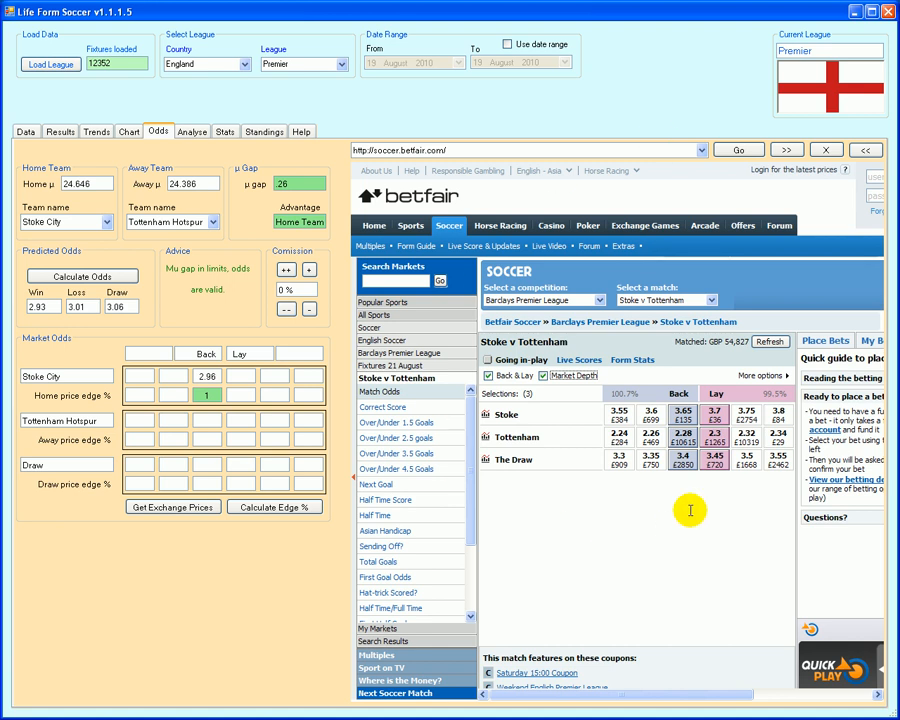
pyautogui.moveTo(855, 205)
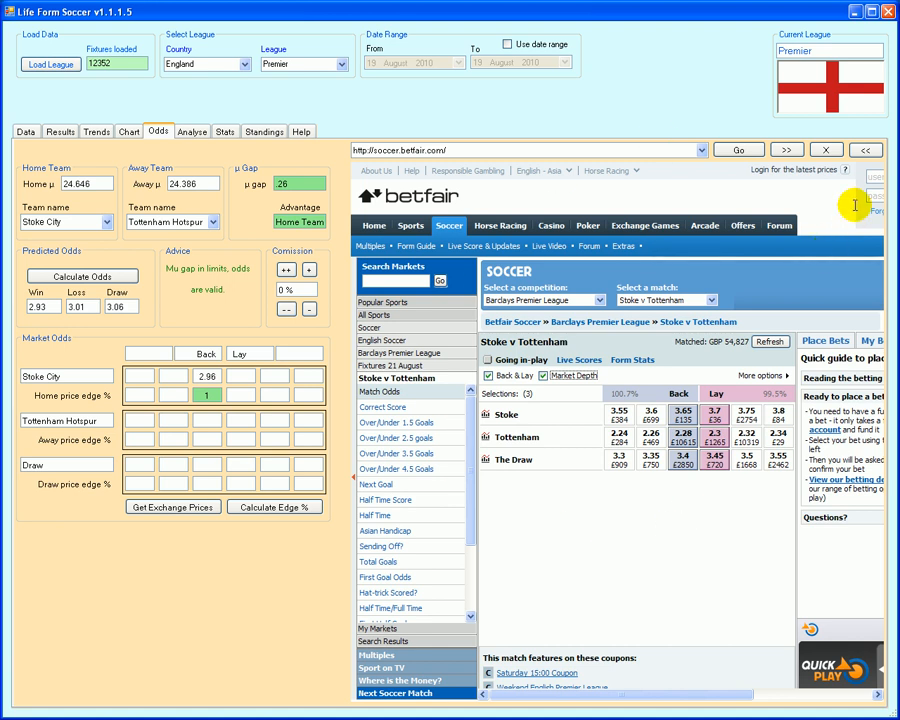
pyautogui.moveTo(578, 508)
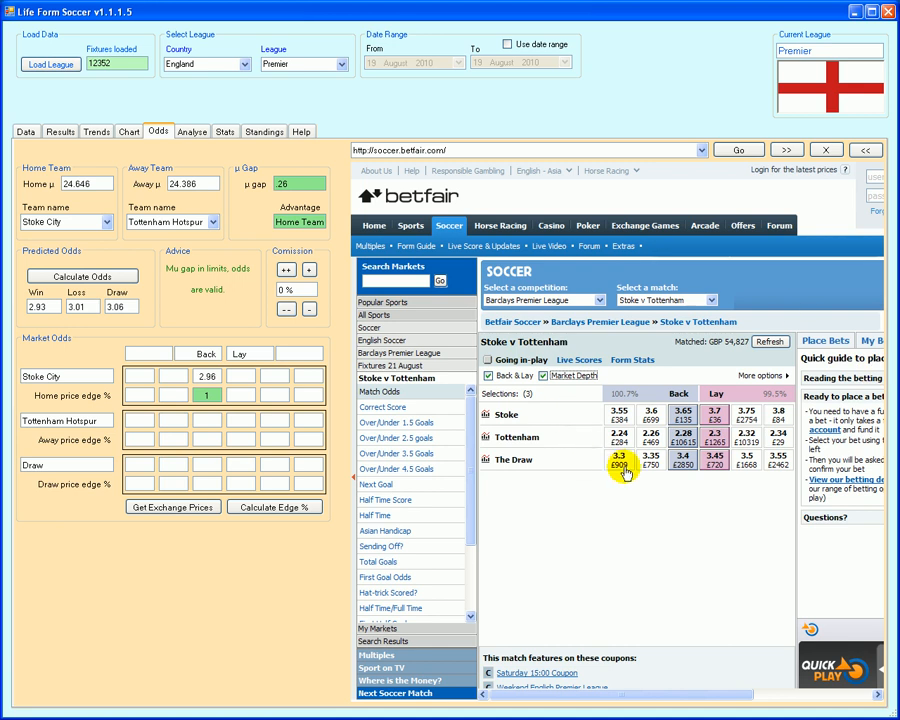
pyautogui.moveTo(540, 472)
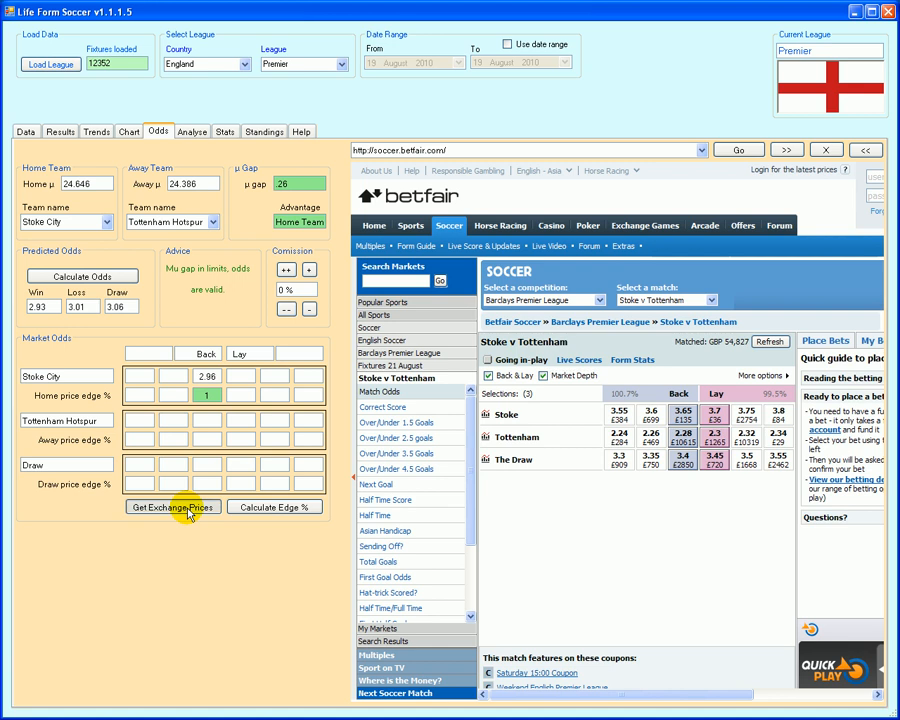
# Pull the Betfair back/lay prices into the grid and calculate edges, e.g. Stoke 19.2% at 3.65
pyautogui.click(172, 507)
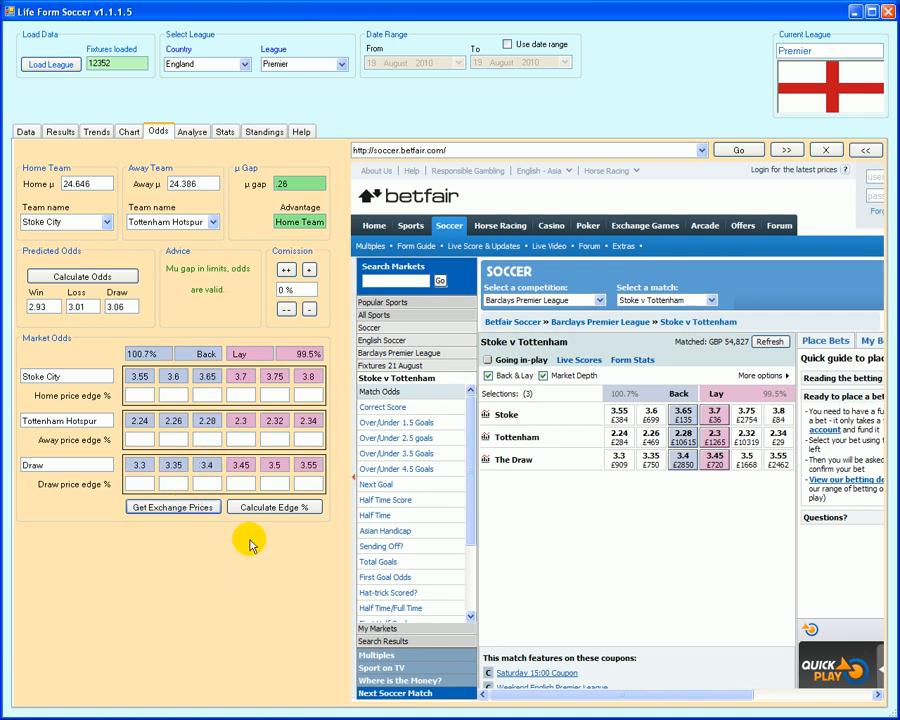
pyautogui.click(274, 507)
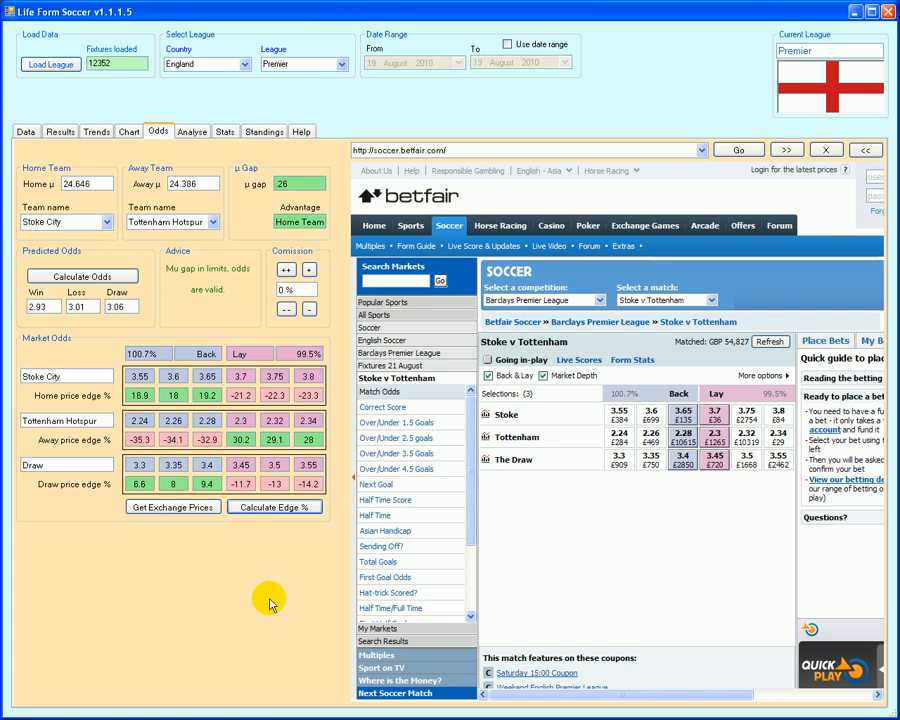
pyautogui.moveTo(275, 250)
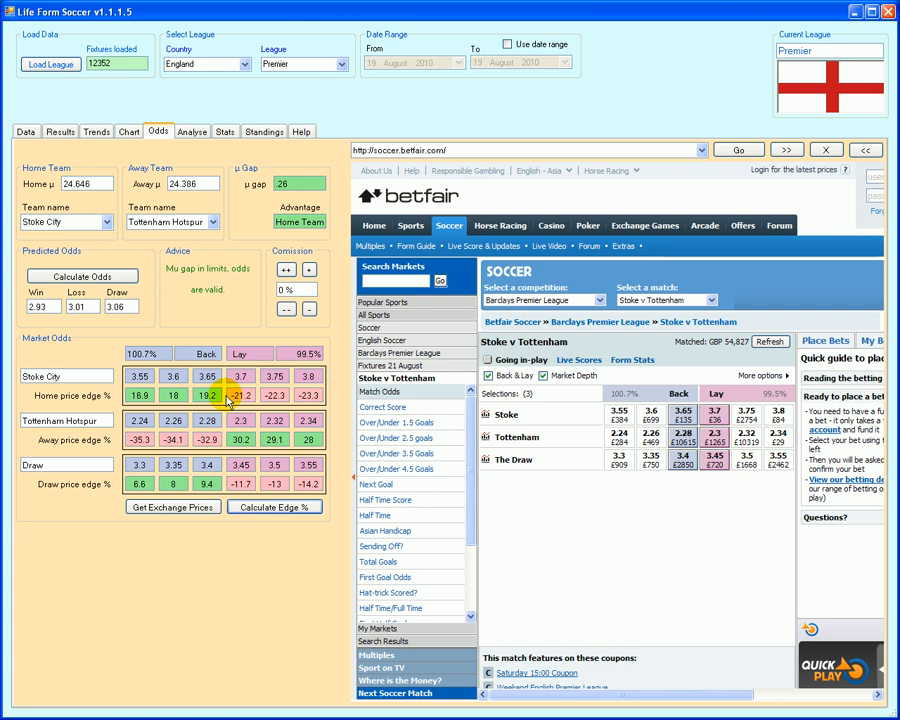
pyautogui.moveTo(320, 330)
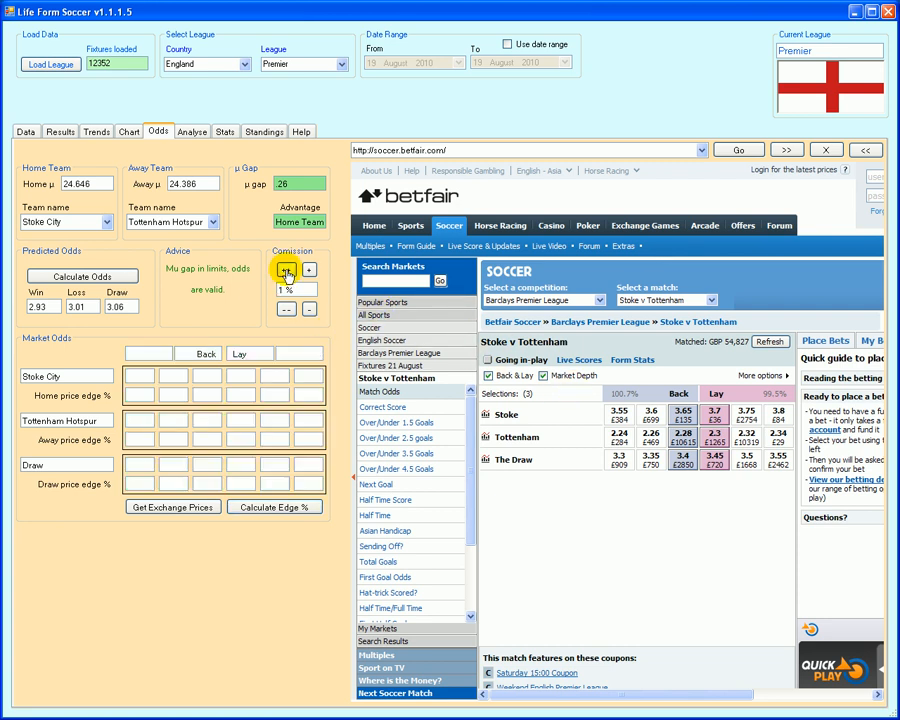
# Raise commission to 5%, re-import Betfair prices and recalculate edges, e.g. Stoke 14.9% at 3.65
pyautogui.click(286, 270)
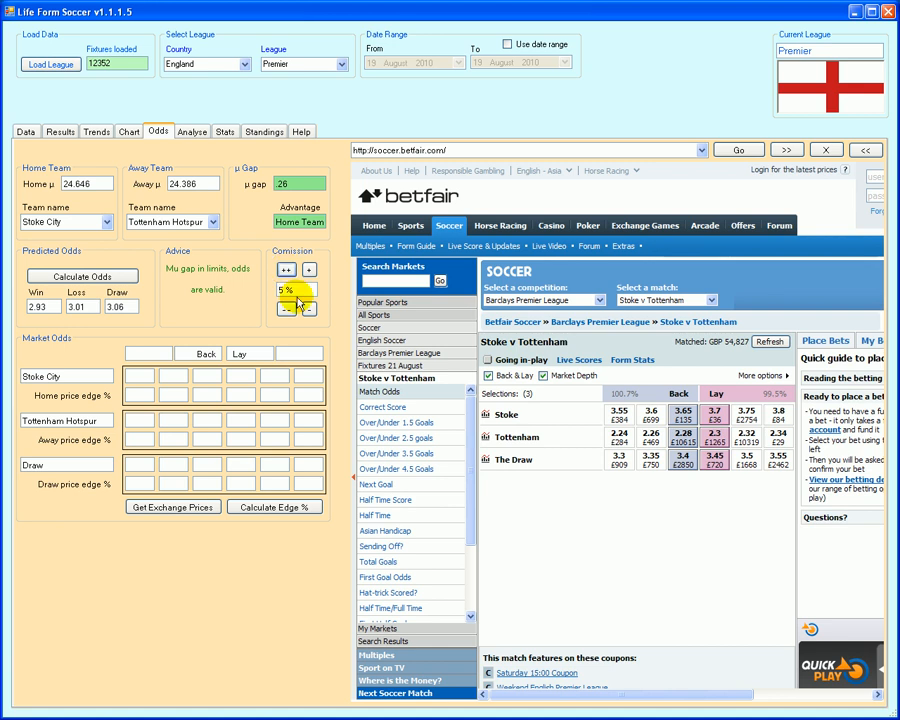
pyautogui.click(172, 507)
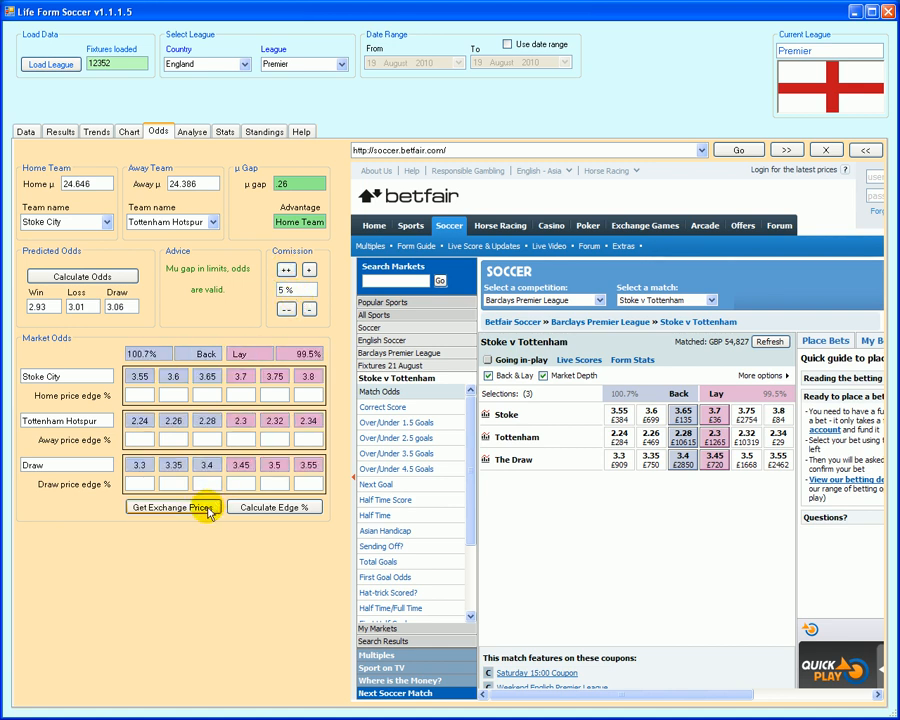
pyautogui.click(274, 507)
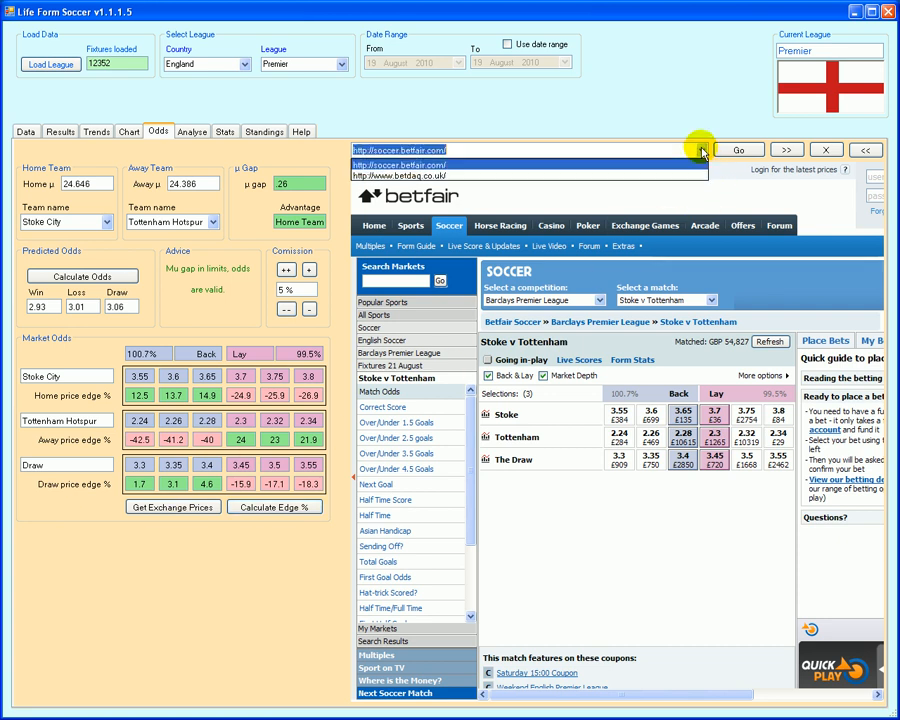
# Navigate Betdaq via Soccer > English Soccer > Premier League 2010/11 to the Stoke v Tottenham match odds
pyautogui.click(738, 150)
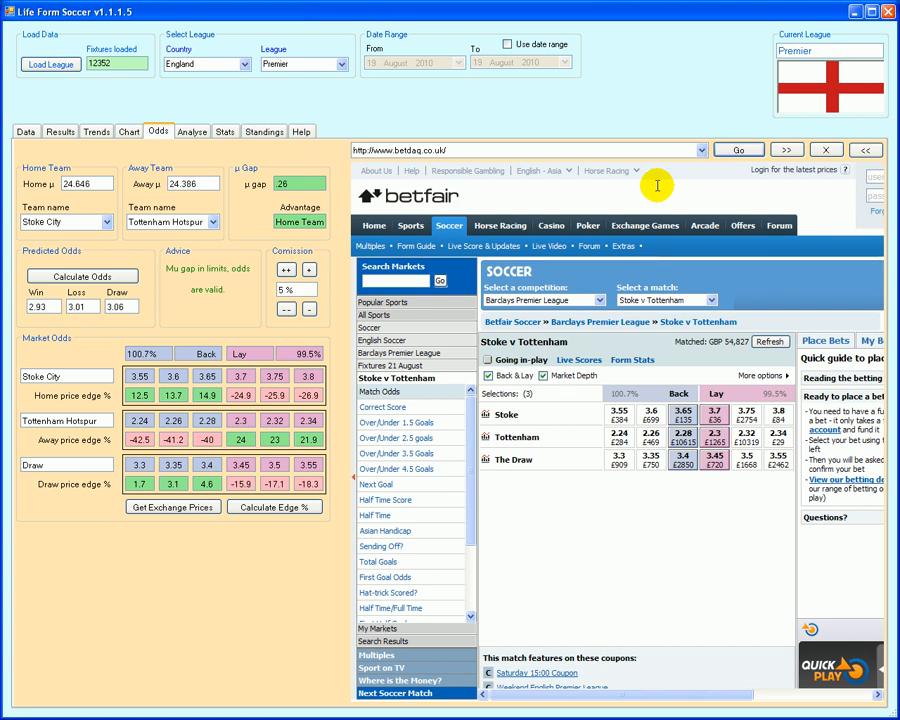
pyautogui.moveTo(238, 237)
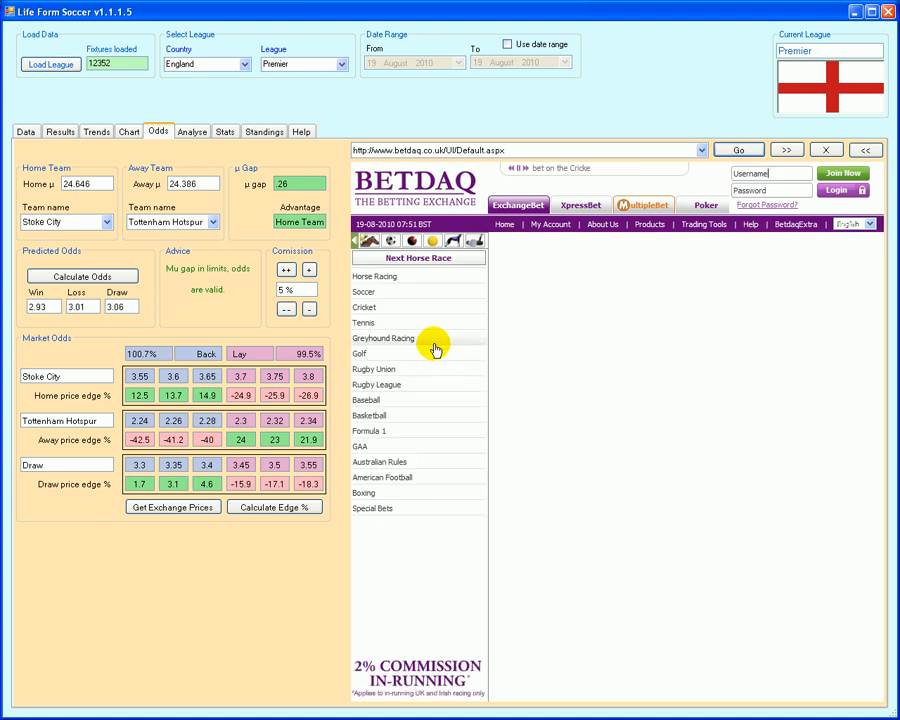
pyautogui.click(363, 291)
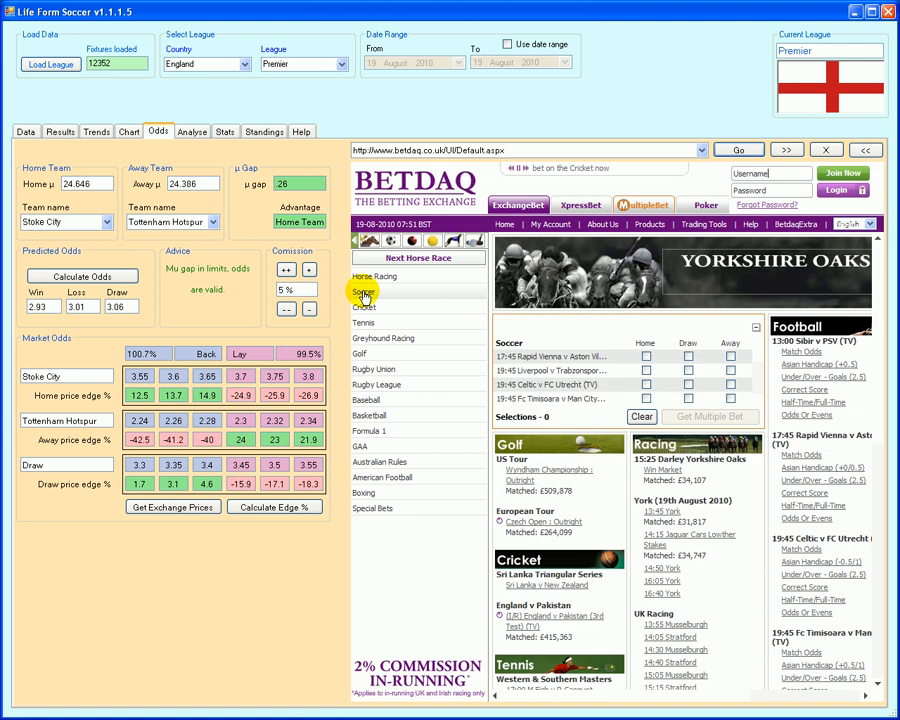
pyautogui.click(363, 291)
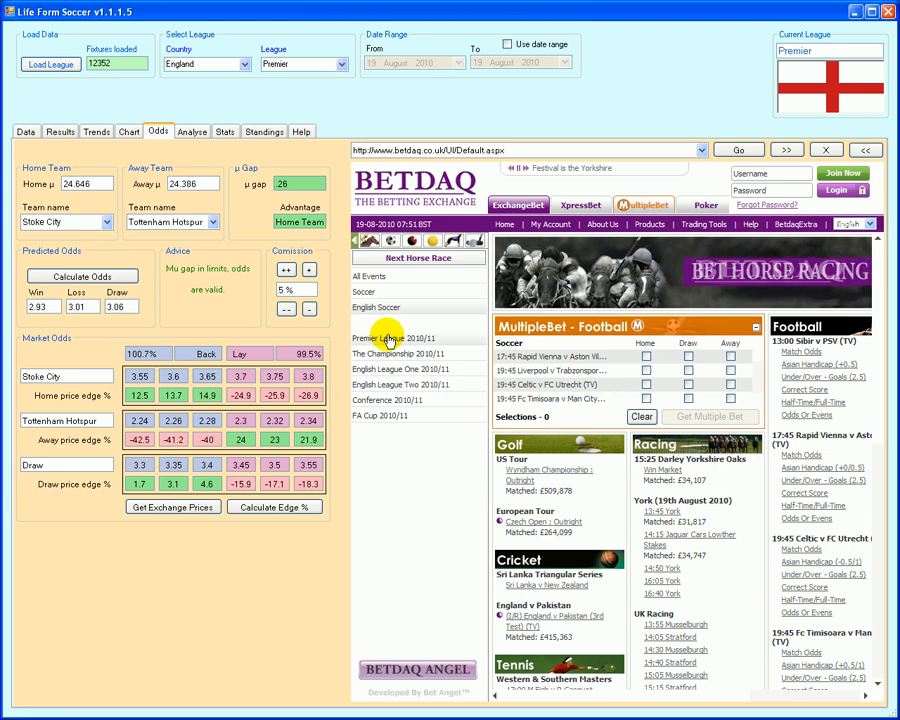
pyautogui.click(393, 338)
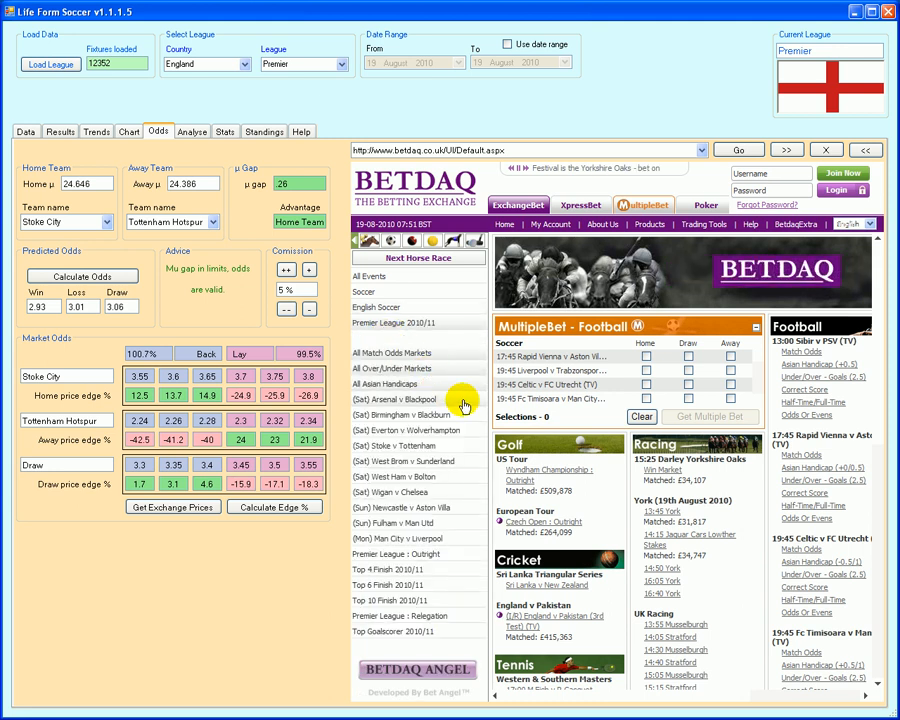
pyautogui.click(398, 352)
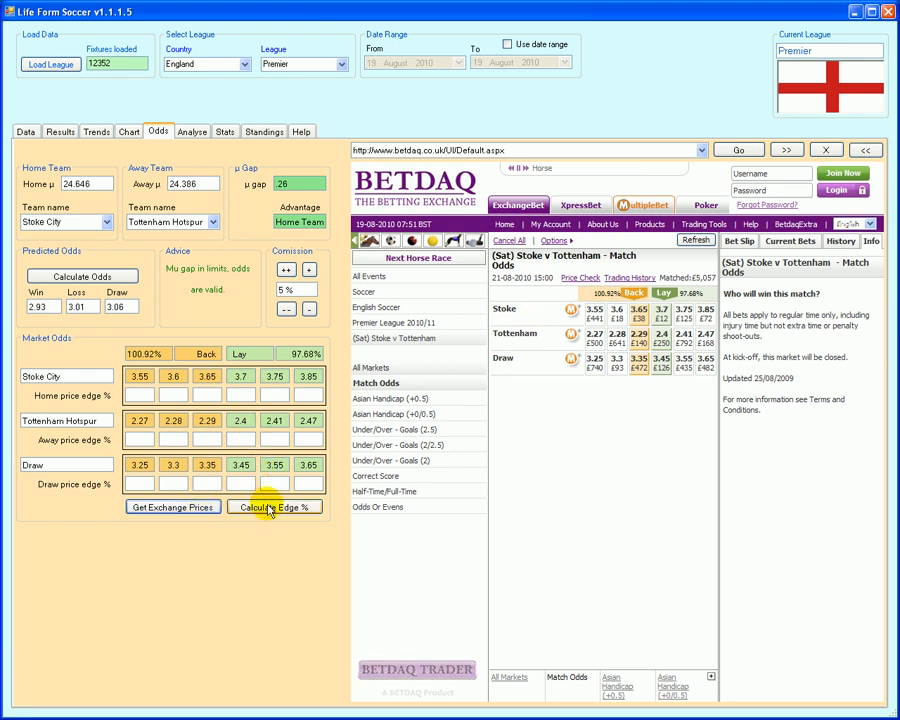
# Calculate Betdaq edges, lower commission to 2% and re-import prices for recalculation, e.g. Stoke 17.3%
pyautogui.click(274, 507)
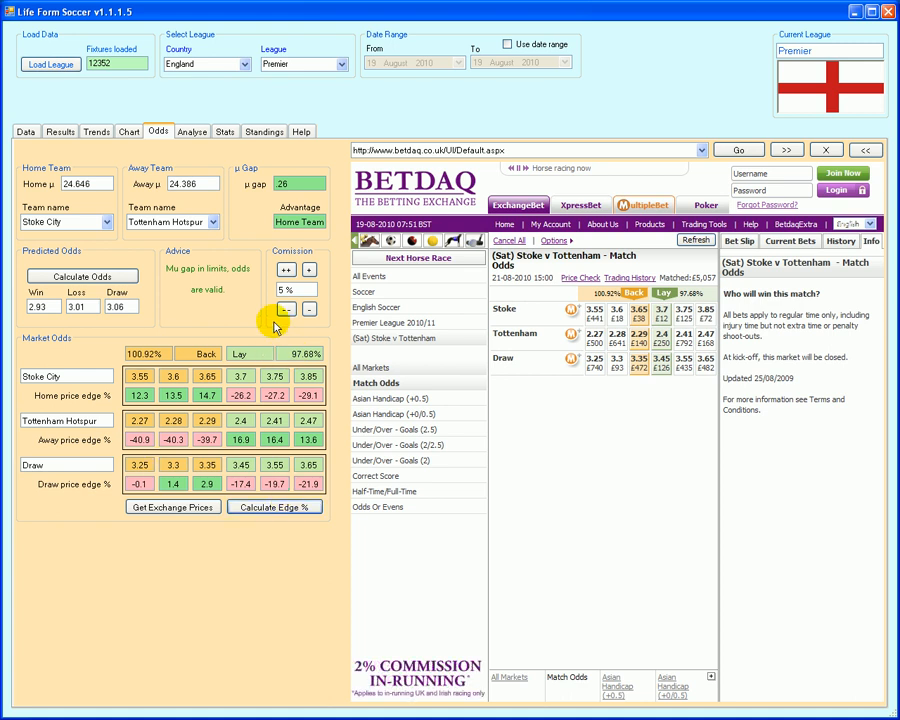
pyautogui.click(285, 308)
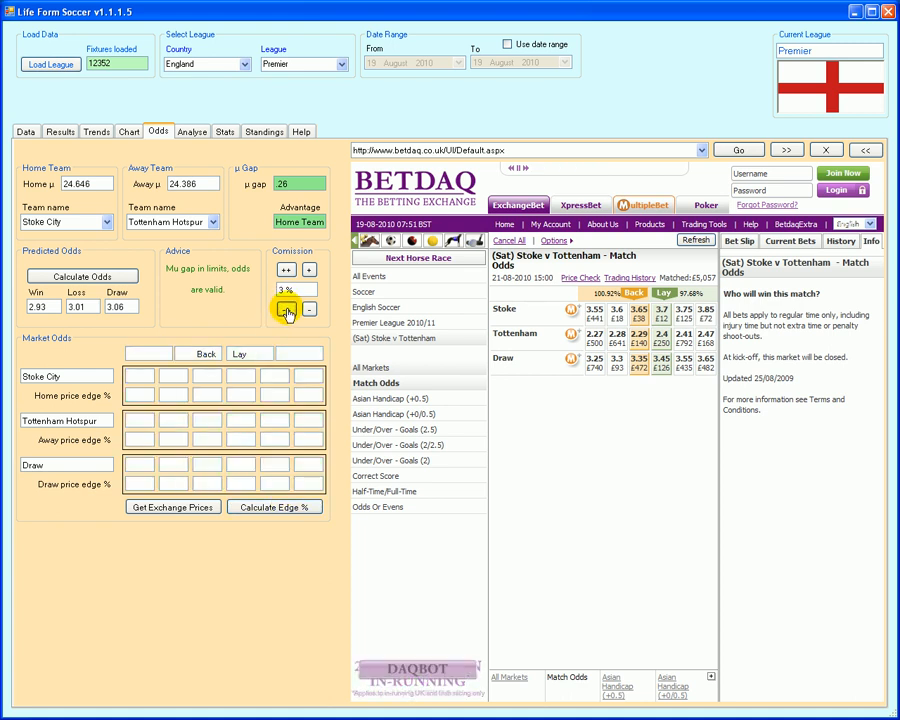
pyautogui.click(286, 309)
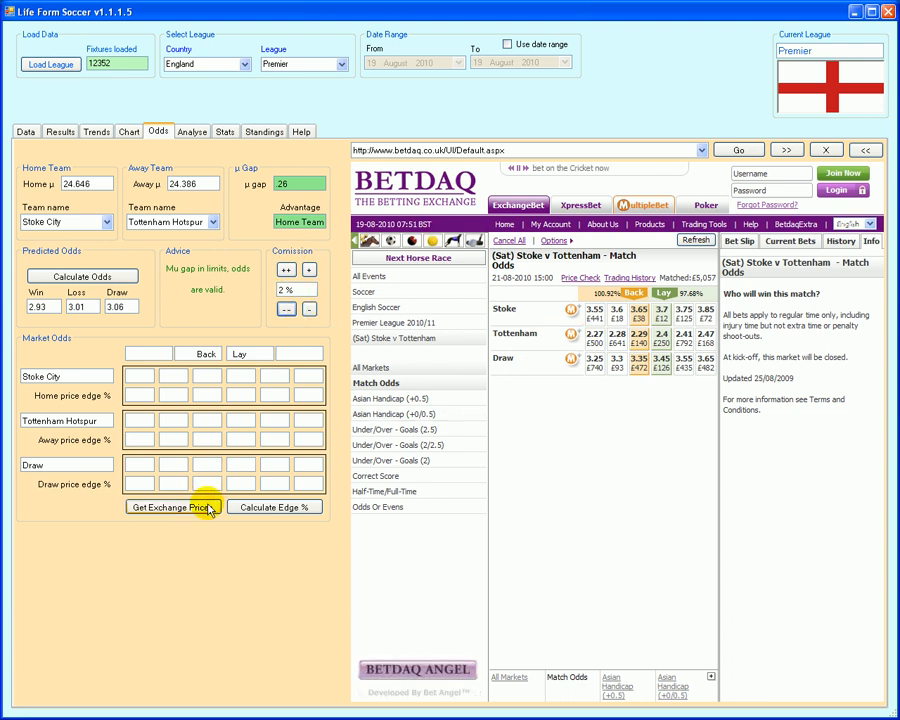
pyautogui.click(173, 507)
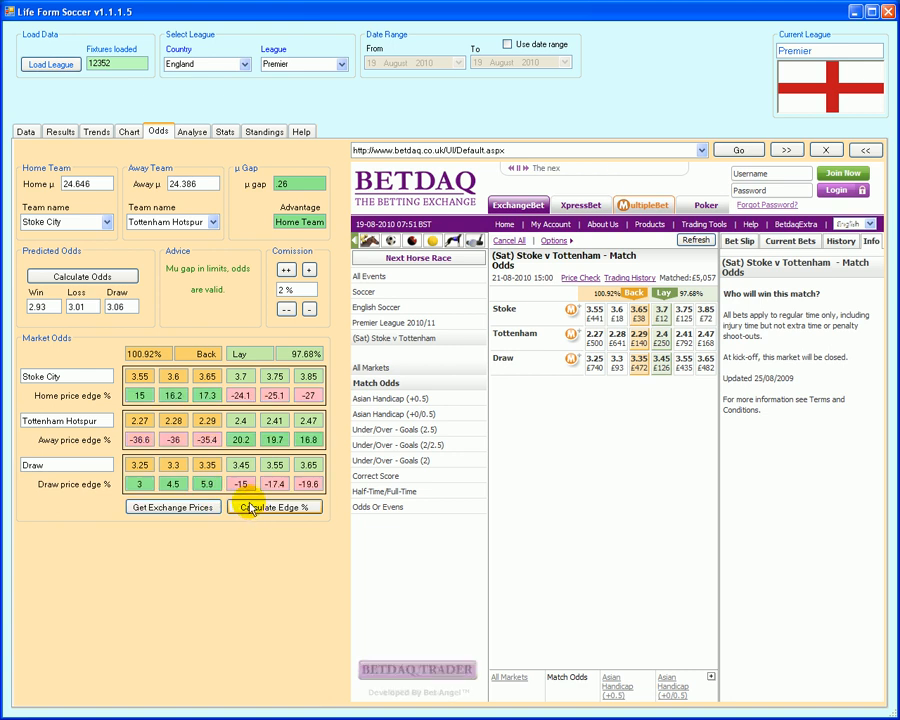